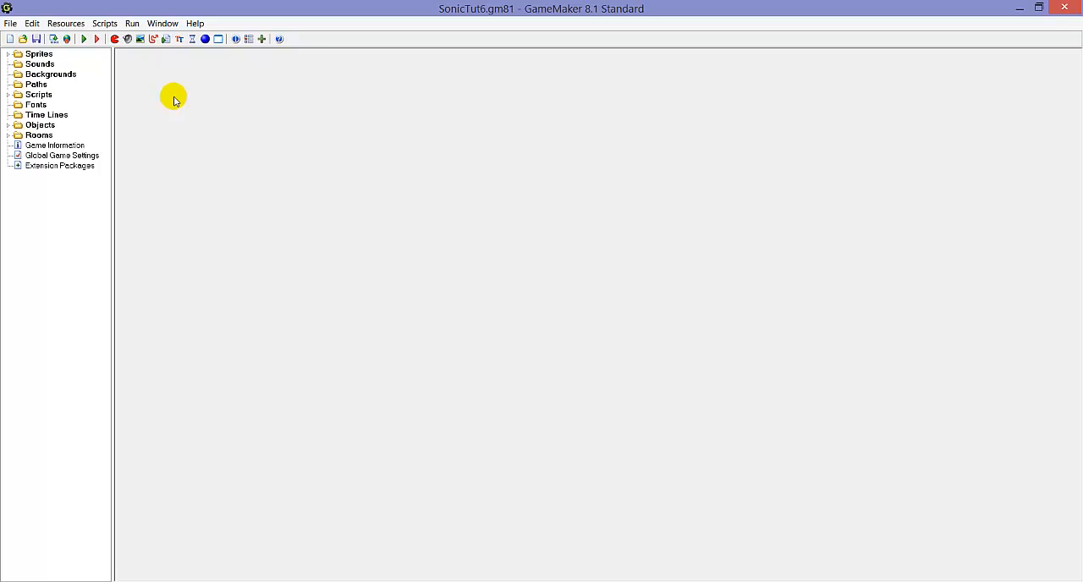
Step: Append '&& !place_meeting(x, y+1, objSolid)' to collideSlopes' line 15 condition and close the script
left_click(38, 95)
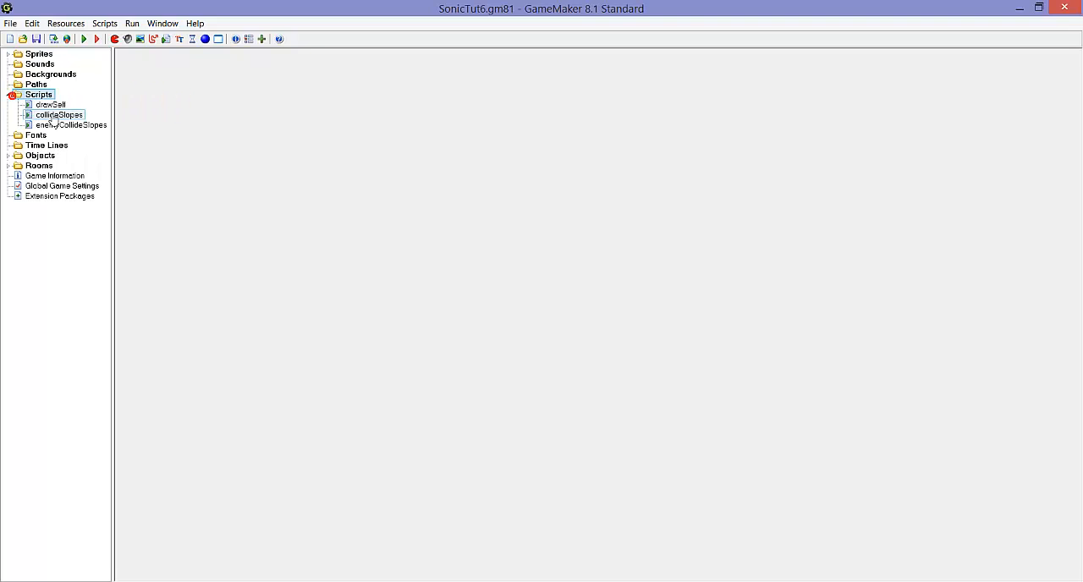
double_click(59, 115)
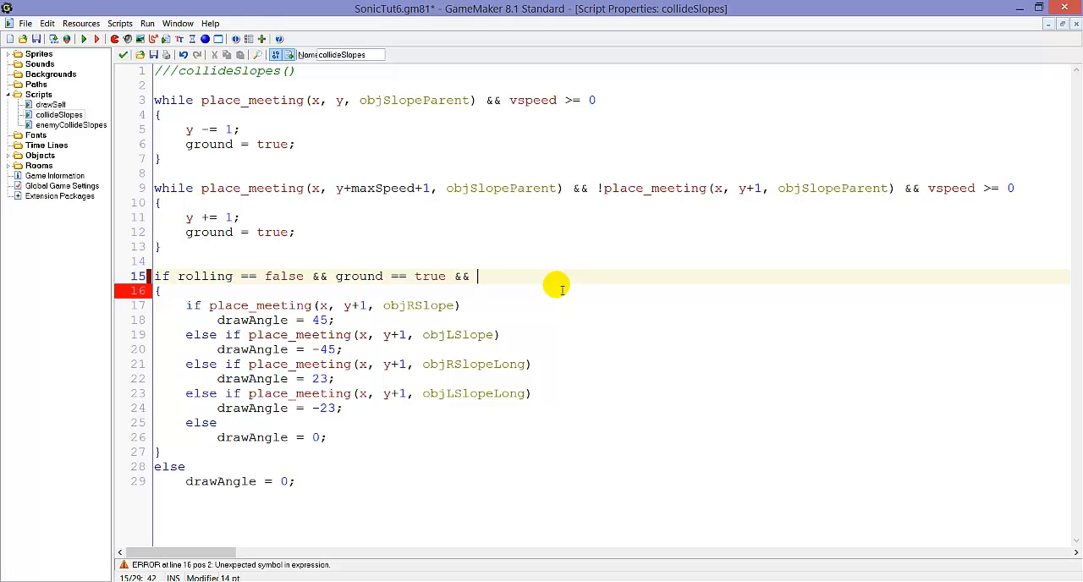
type("!place_meeting")
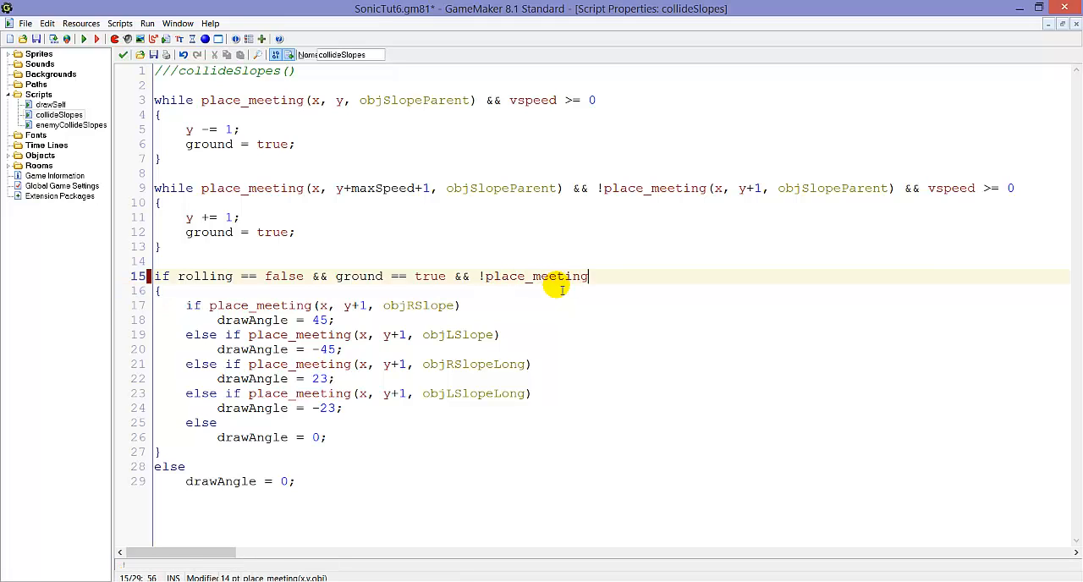
type("(x, y")
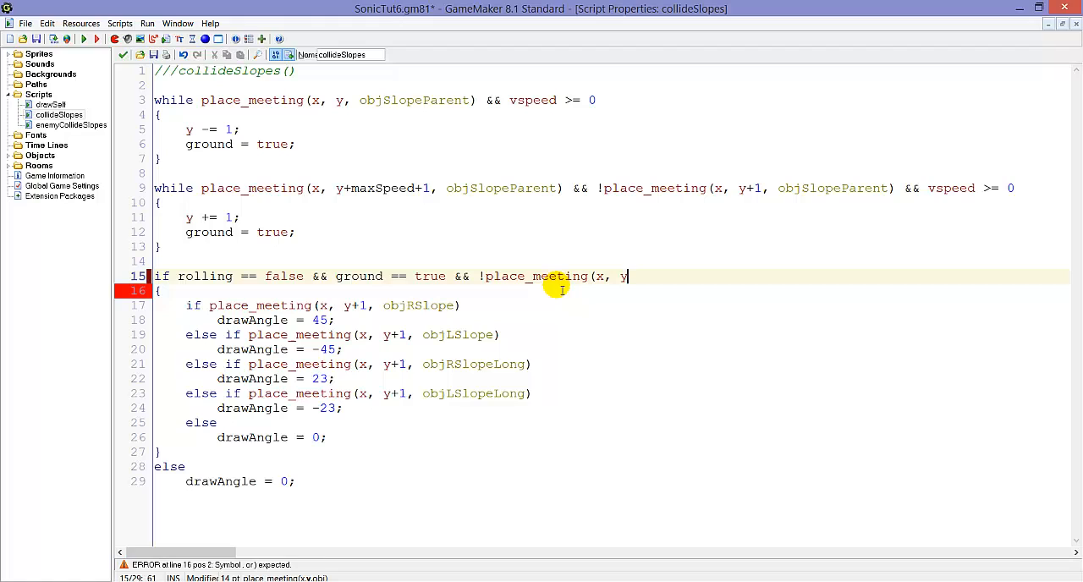
type("+1, objSolid)")
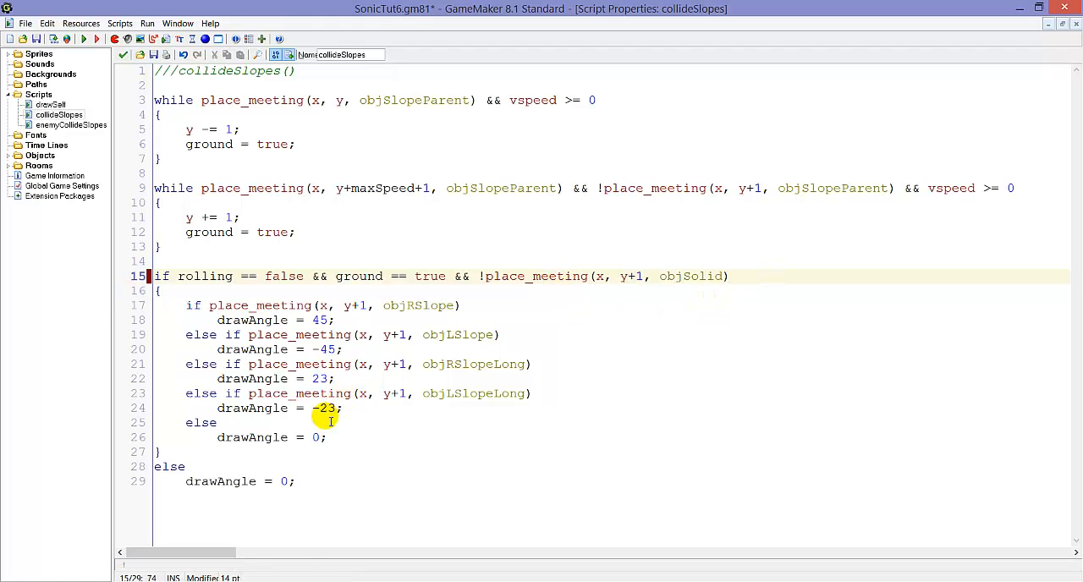
mouse_move(284, 298)
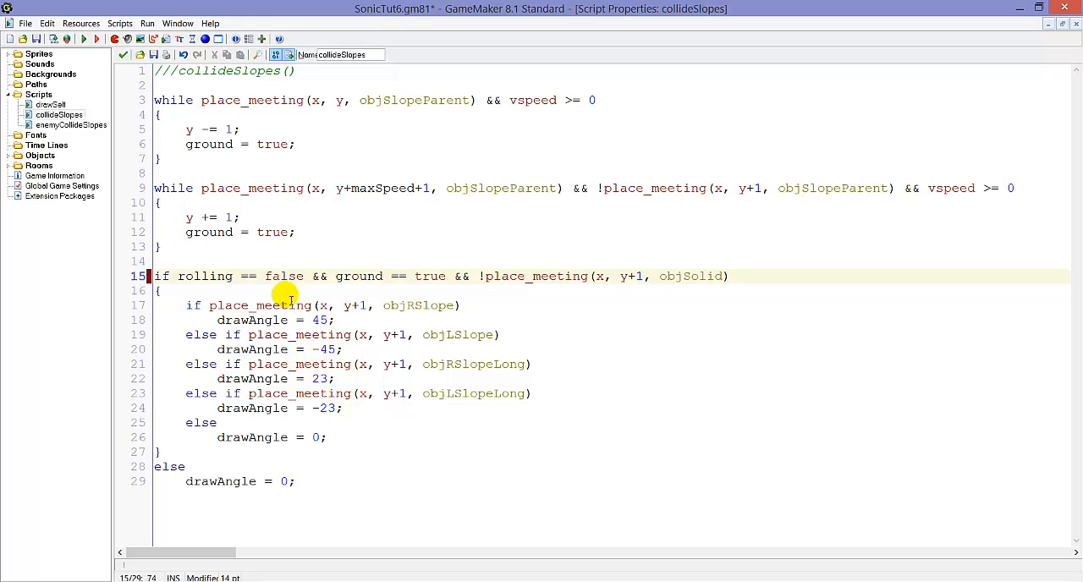
left_click(338, 276)
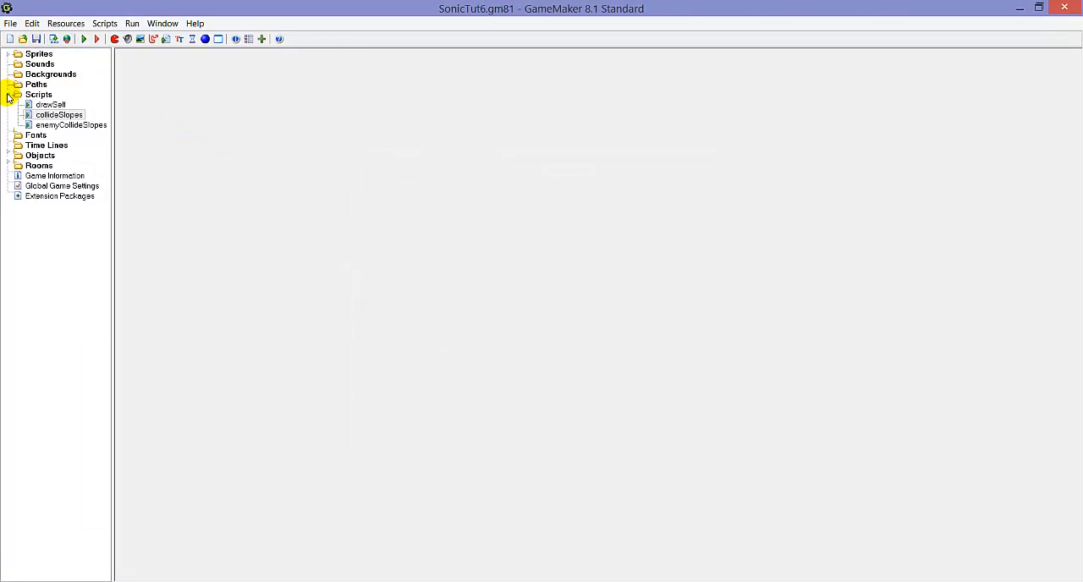
Step: Create sprite sprSonicHit from sonic_hit.gmspr, centre its origin at 18,15 and confirm
left_click(9, 54)
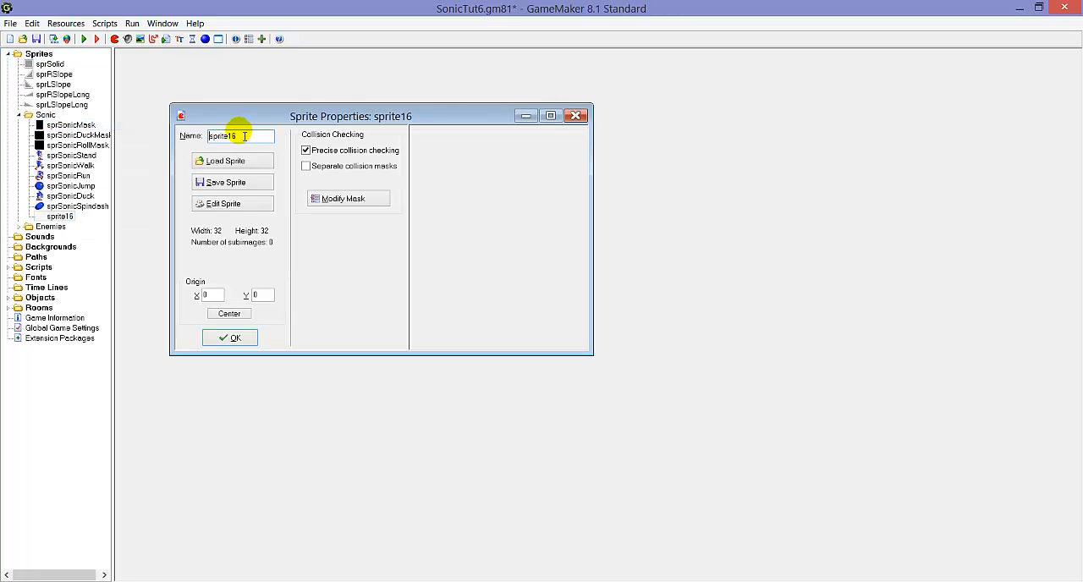
type("spr")
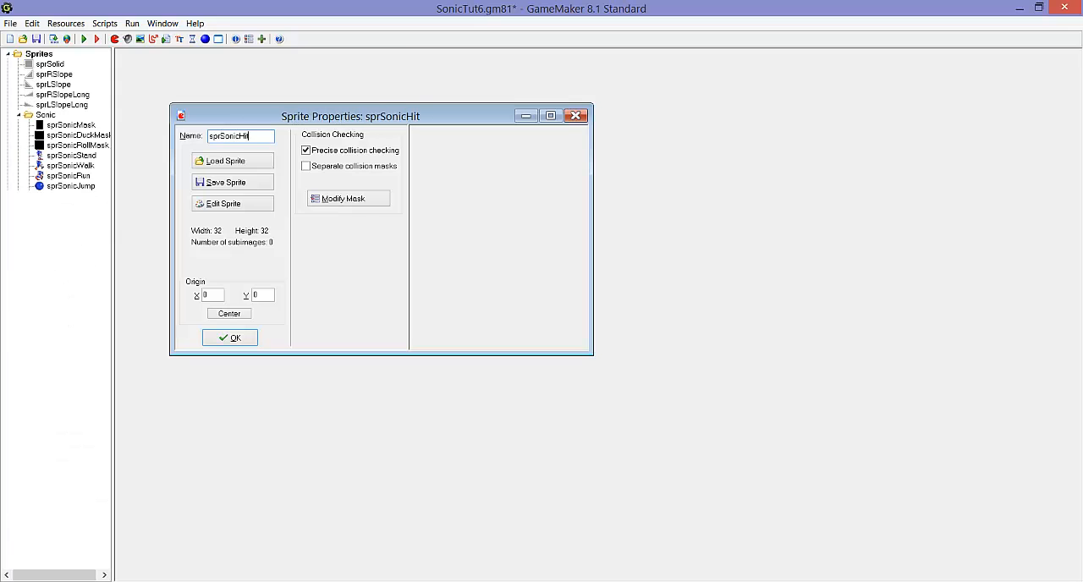
left_click(225, 161)
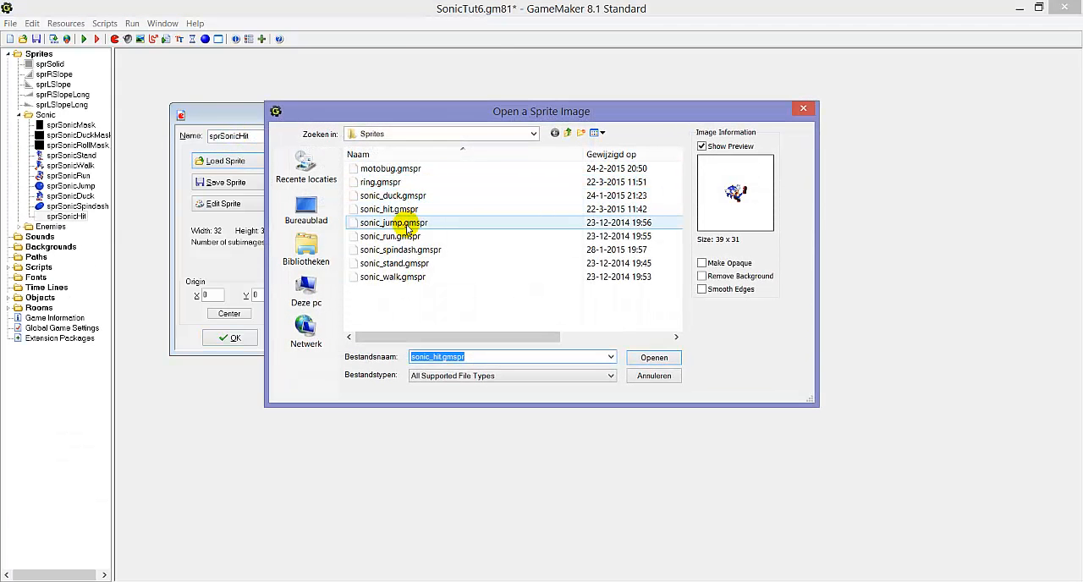
left_click(389, 209)
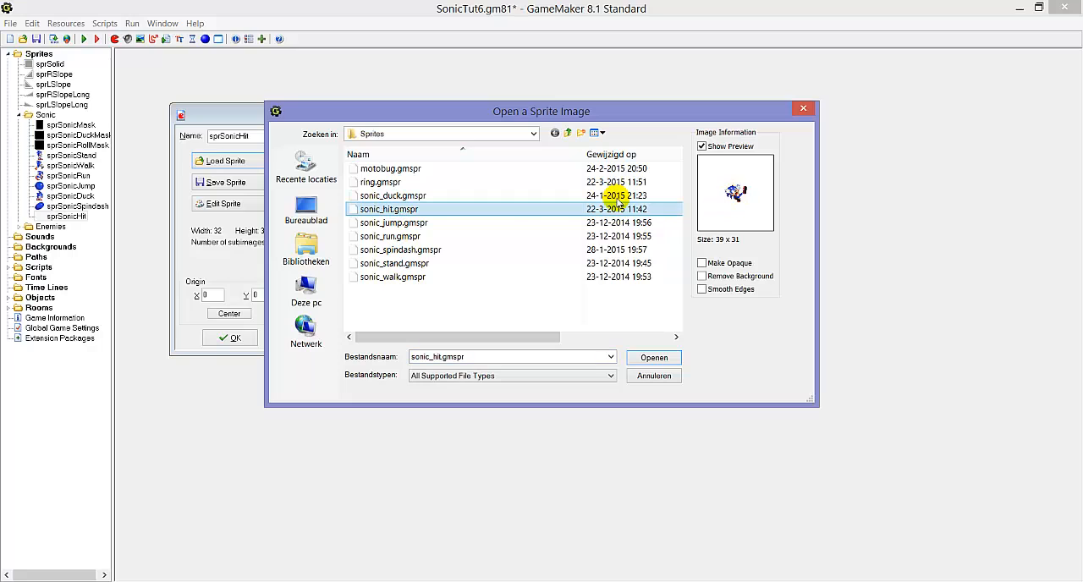
mouse_move(389, 210)
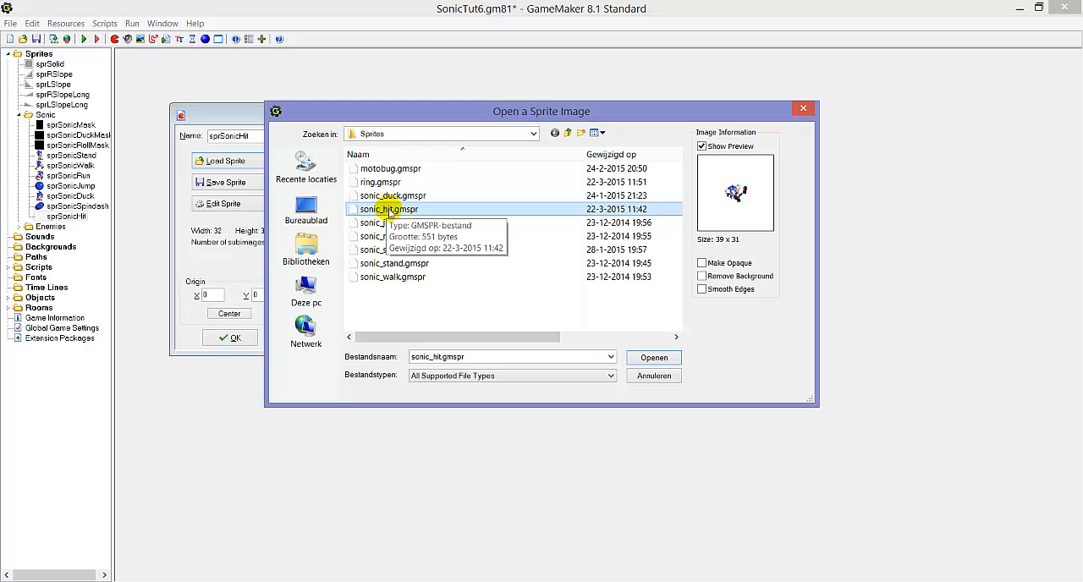
left_click(653, 357)
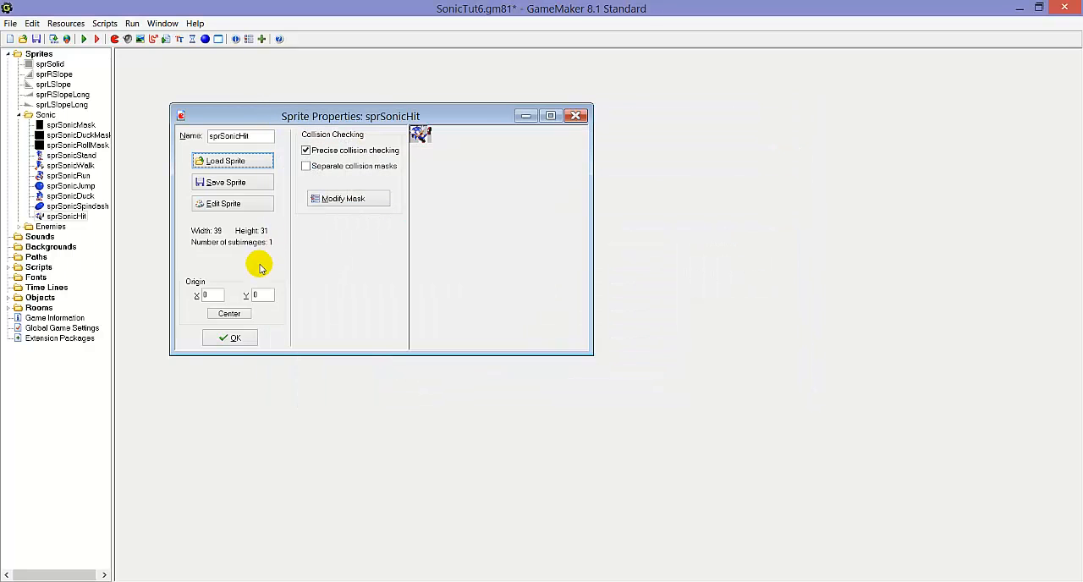
left_click(228, 315)
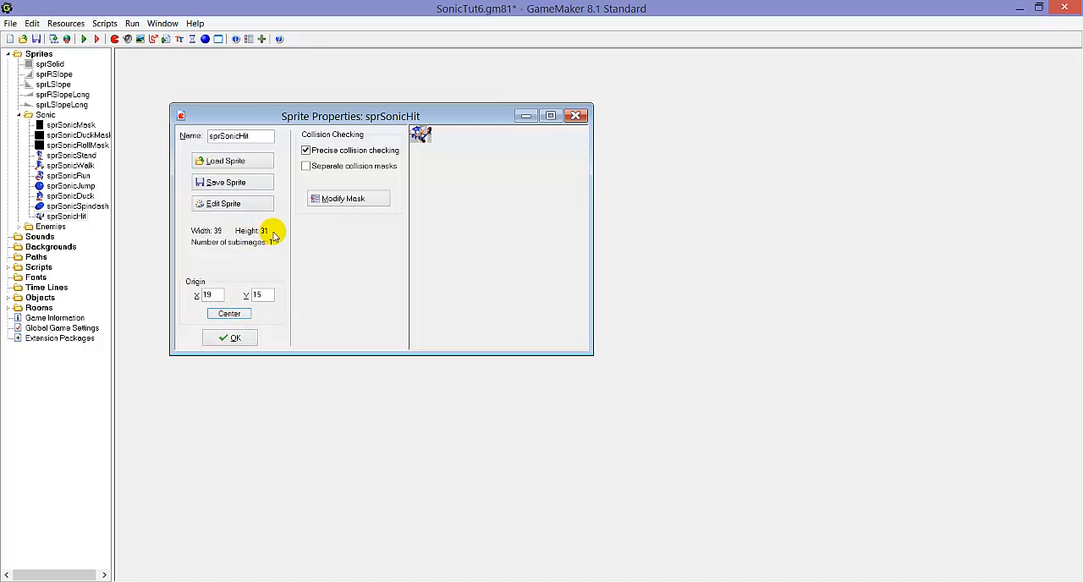
mouse_move(267, 234)
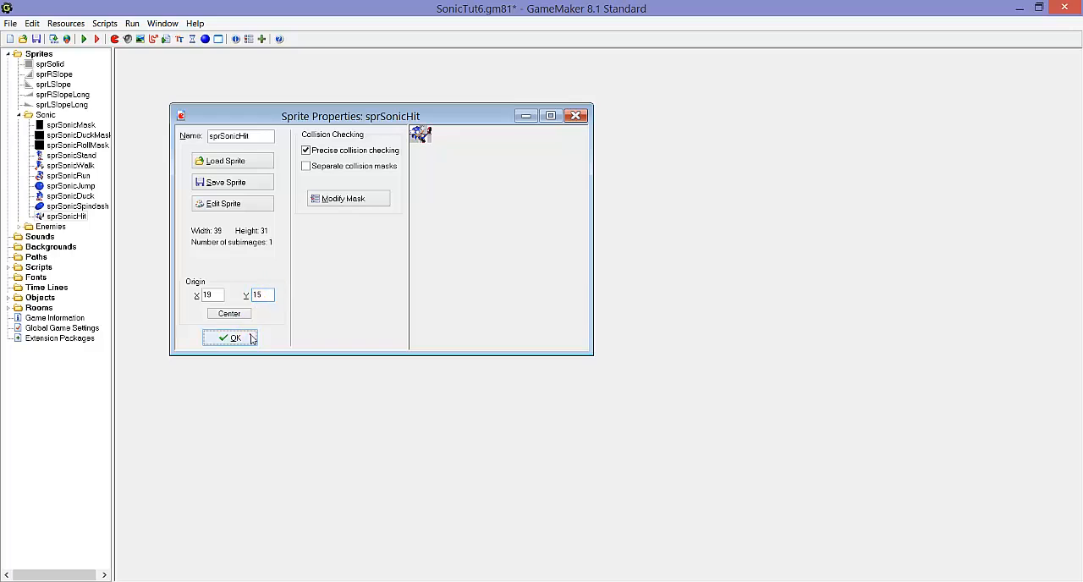
left_click(230, 339)
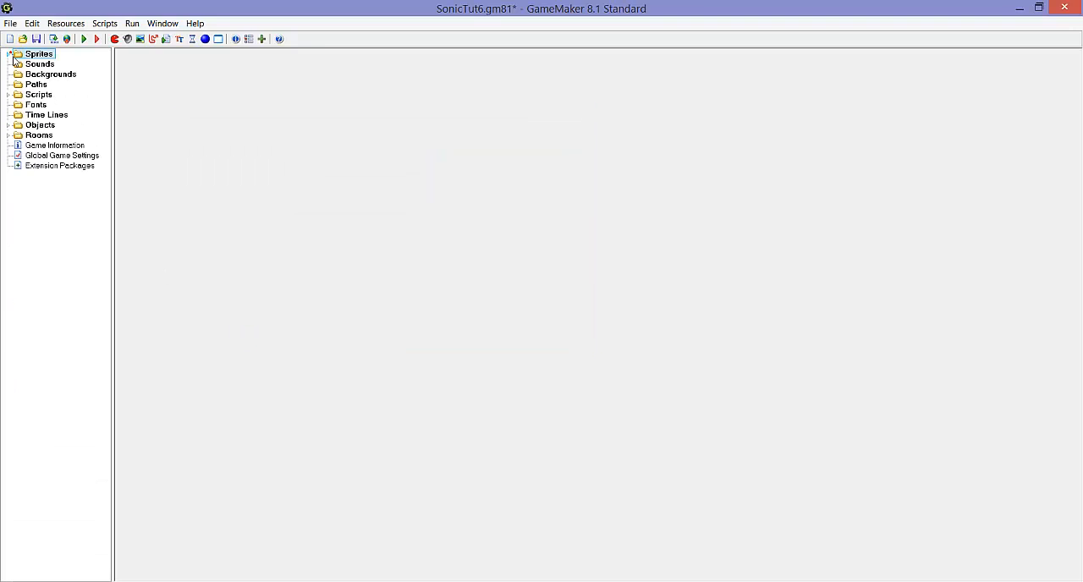
Step: Open objMotobug's properties and the rmTest room to check the layout
left_click(7, 125)
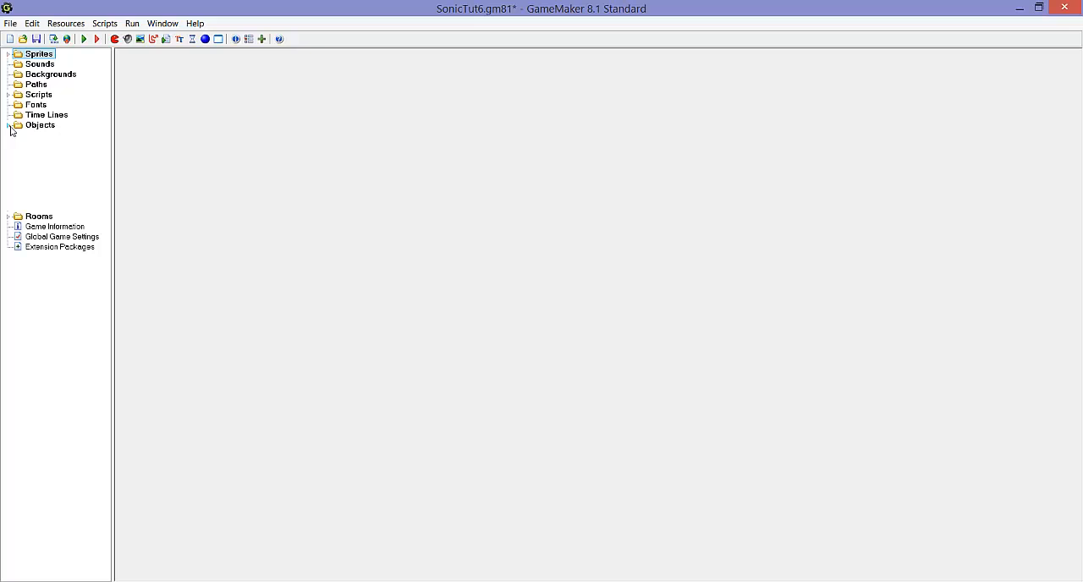
double_click(58, 207)
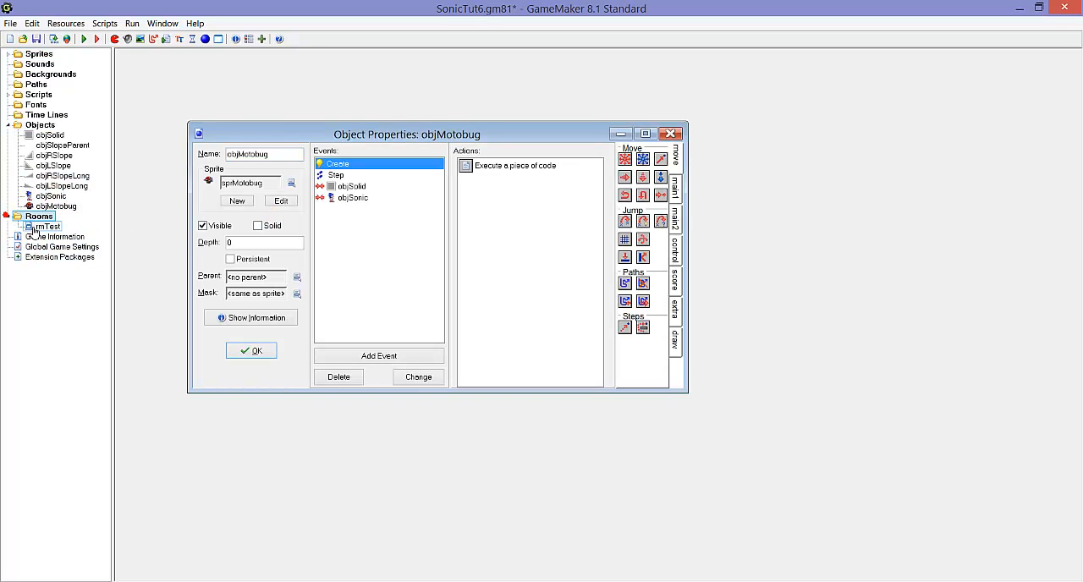
double_click(46, 226)
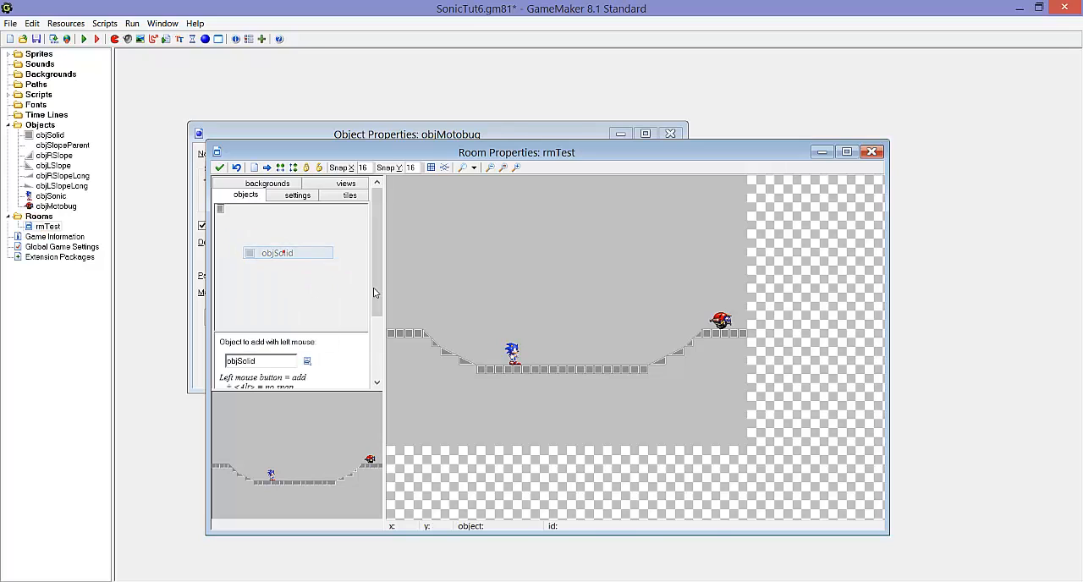
left_click(393, 328)
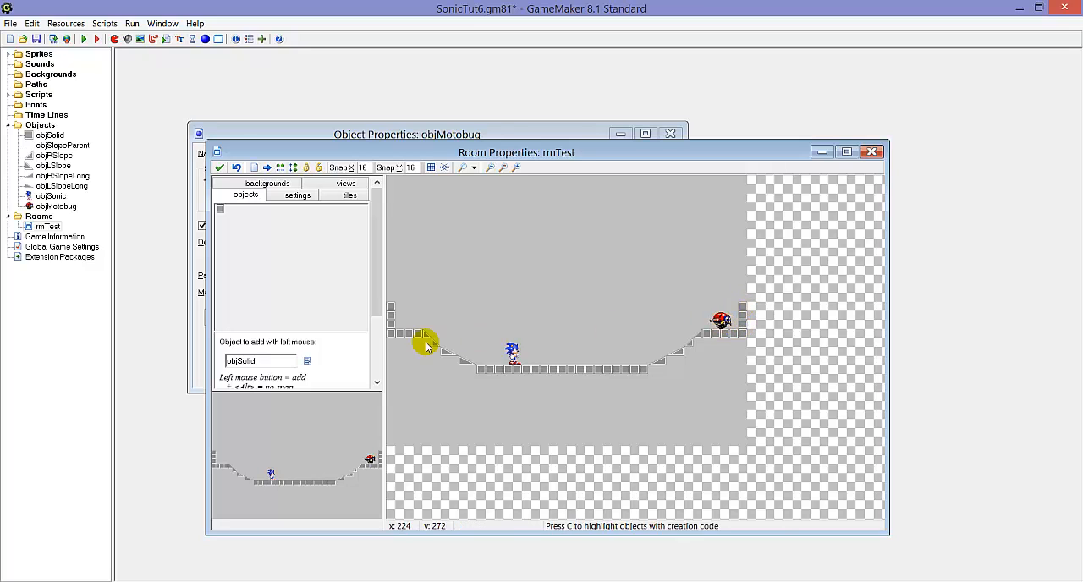
mouse_move(719, 320)
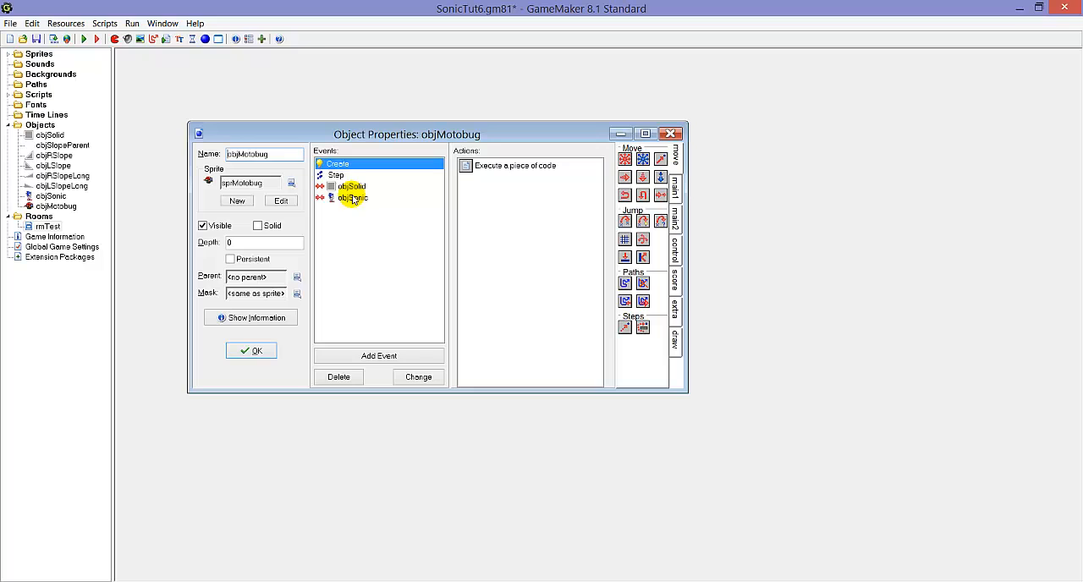
Step: In objMotobug's objSonic collision code, guard playerGetHit() with 'if other.canHit == true'
left_click(352, 197)
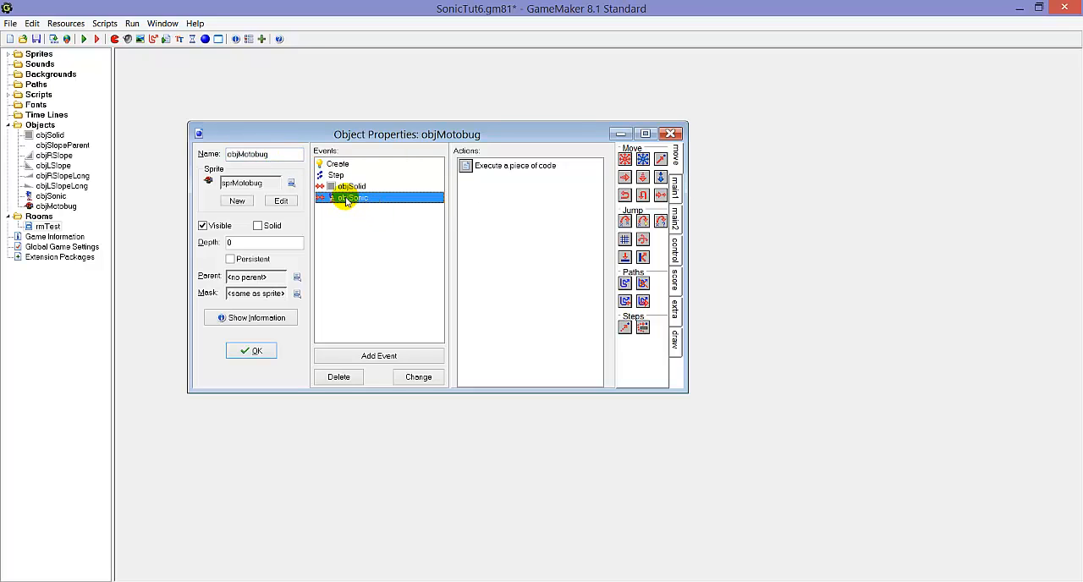
double_click(515, 166)
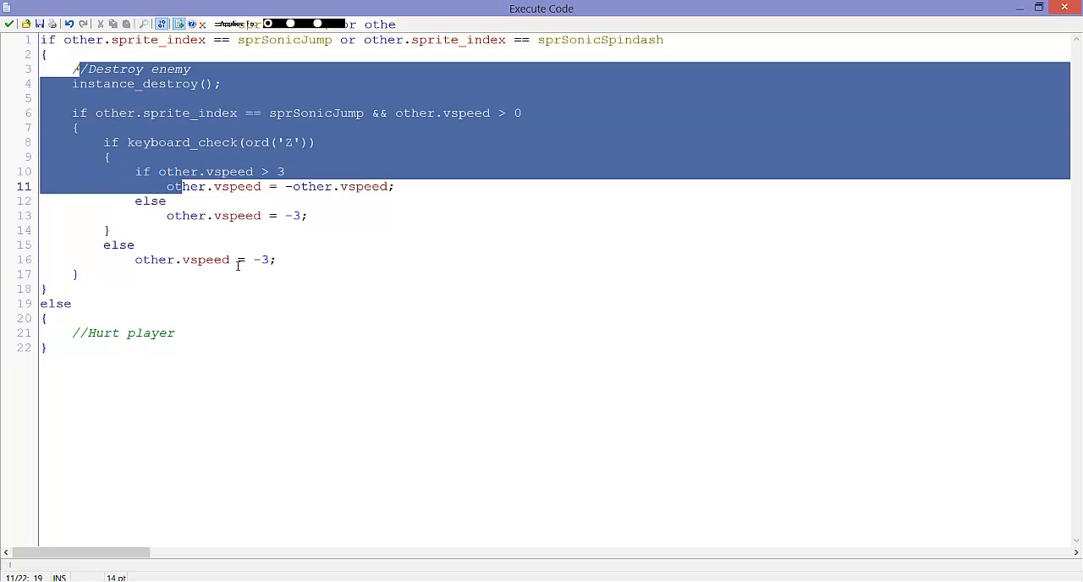
double_click(151, 332)
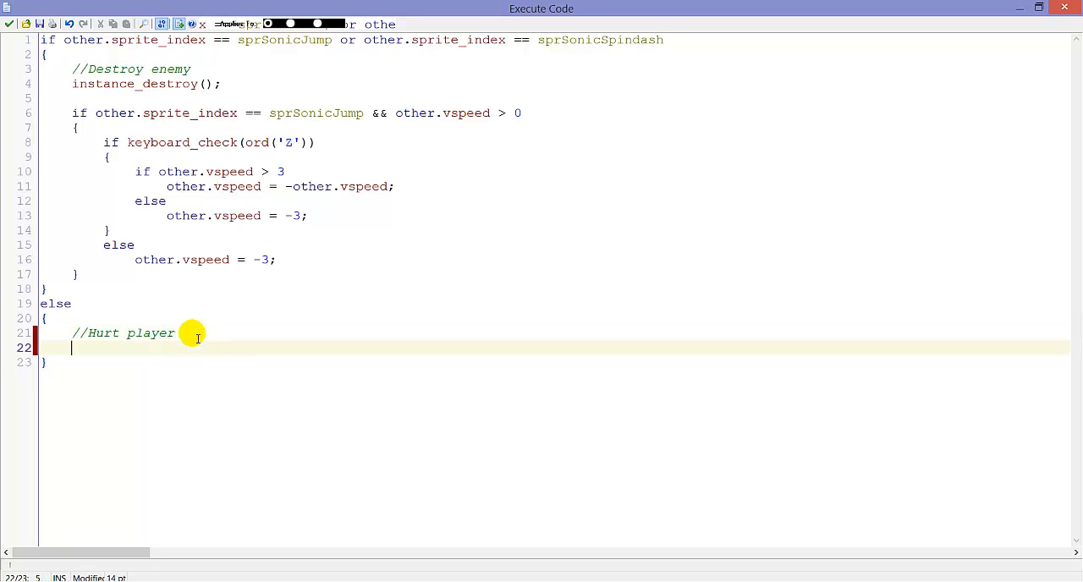
type("if")
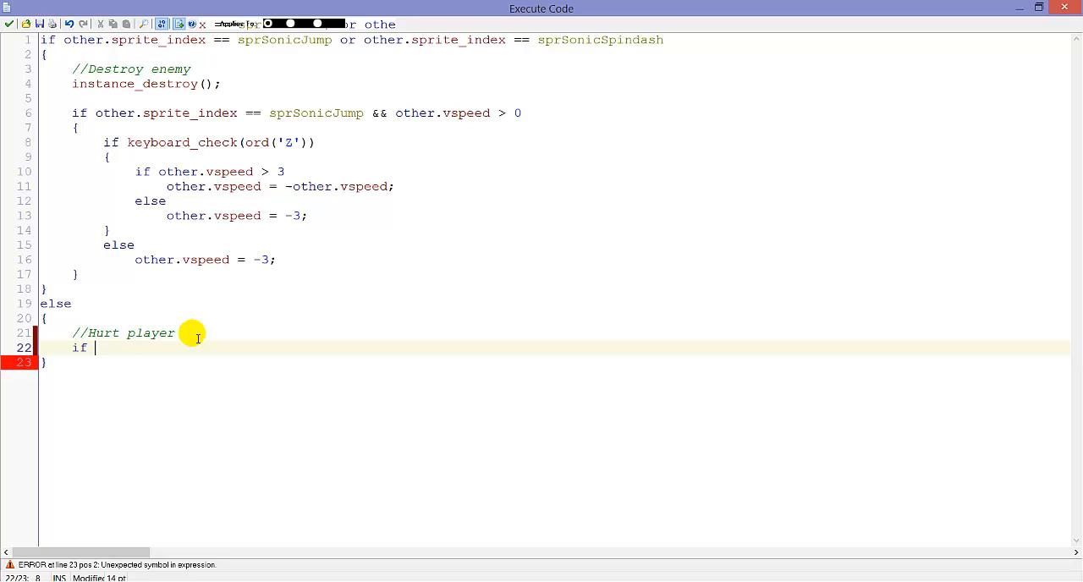
type("other.canHit =")
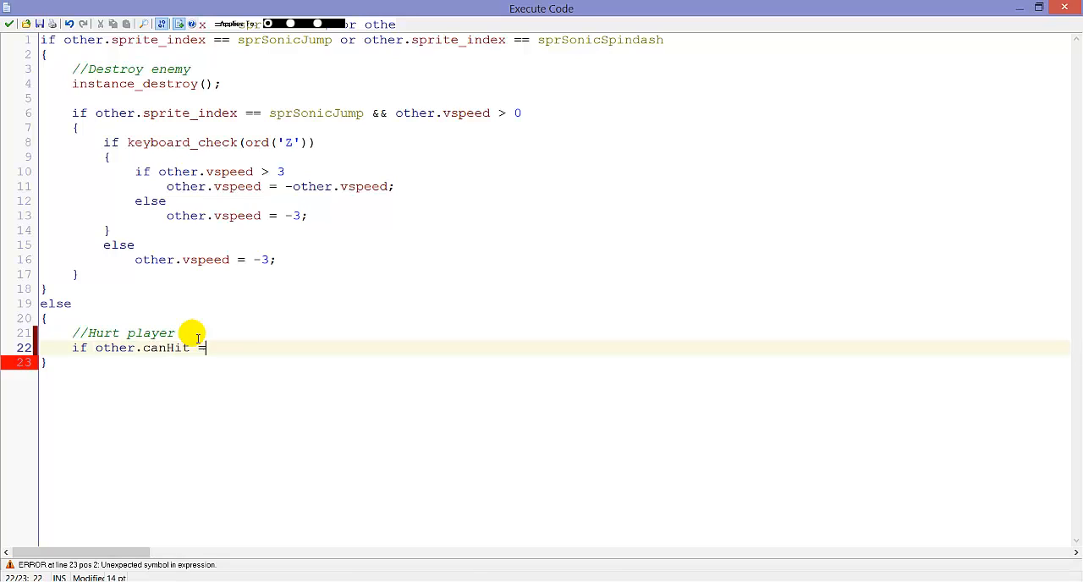
type("= true")
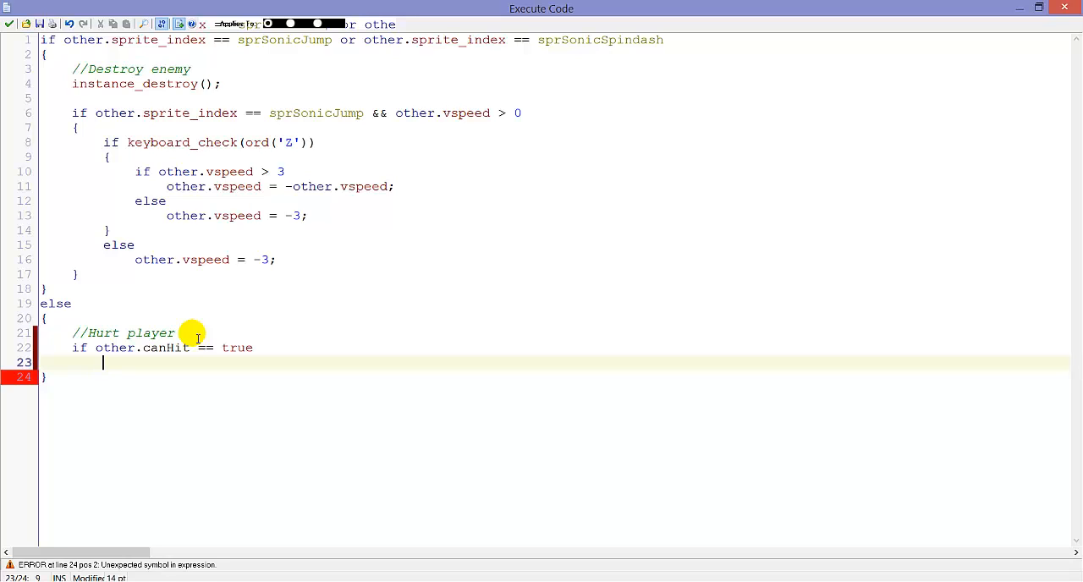
type("player")
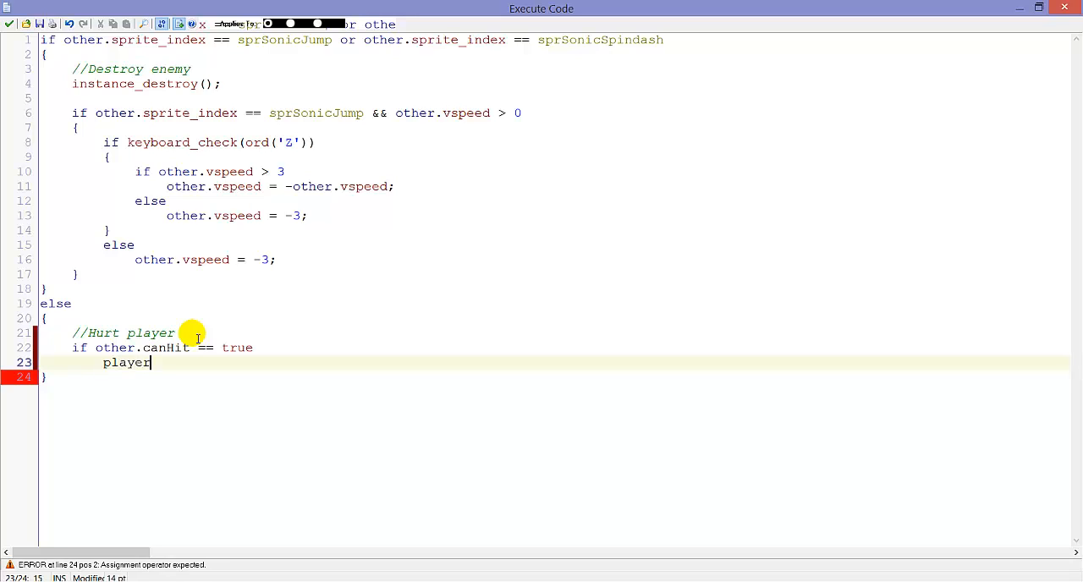
type("GetH")
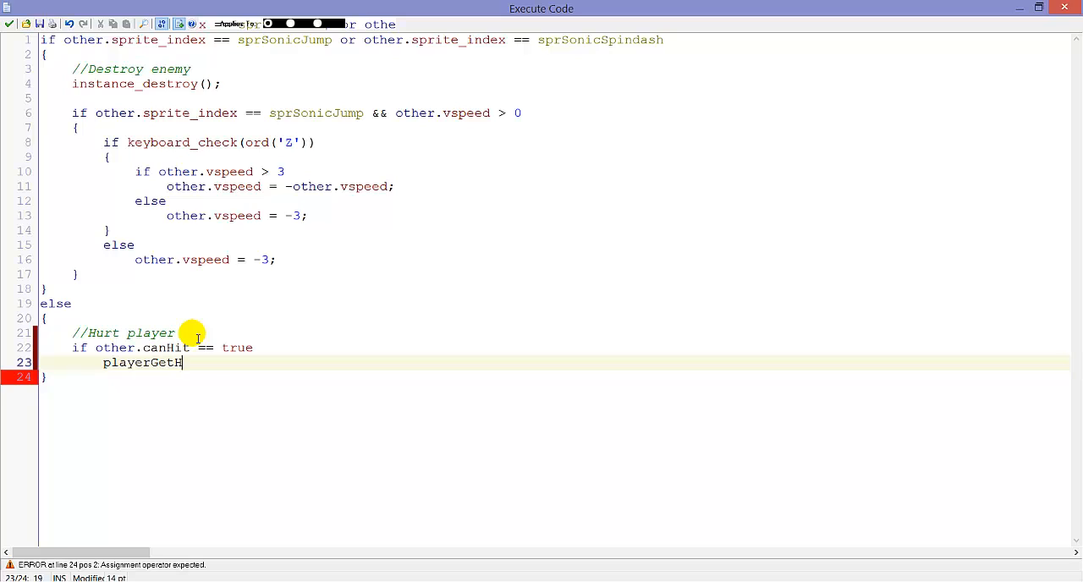
type("it();")
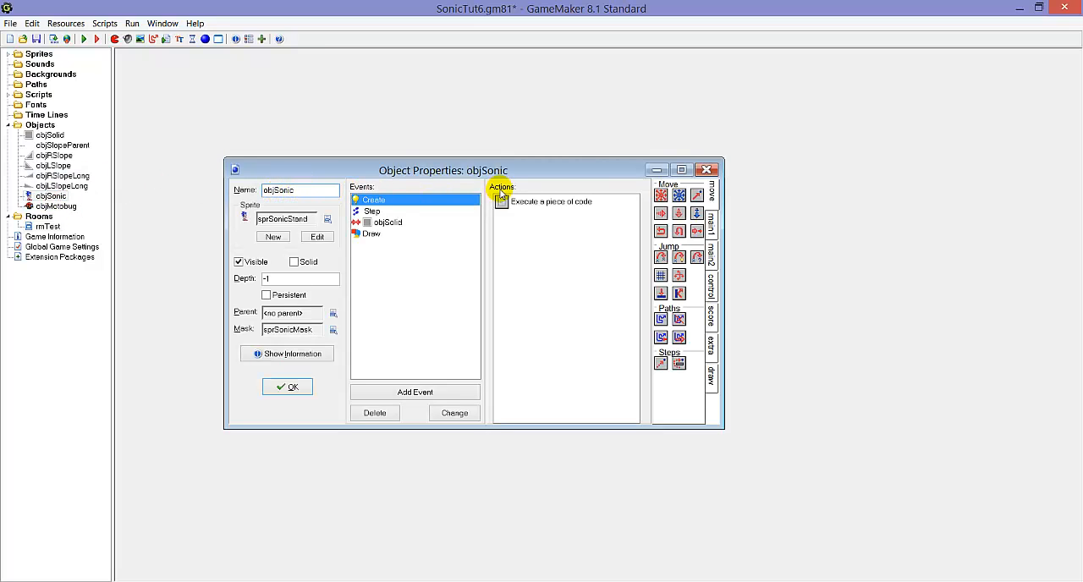
Step: Add 'canHit = true;' and 'canSpriteChange = true;' to objSonic's Create code
double_click(550, 201)
type("canHit")
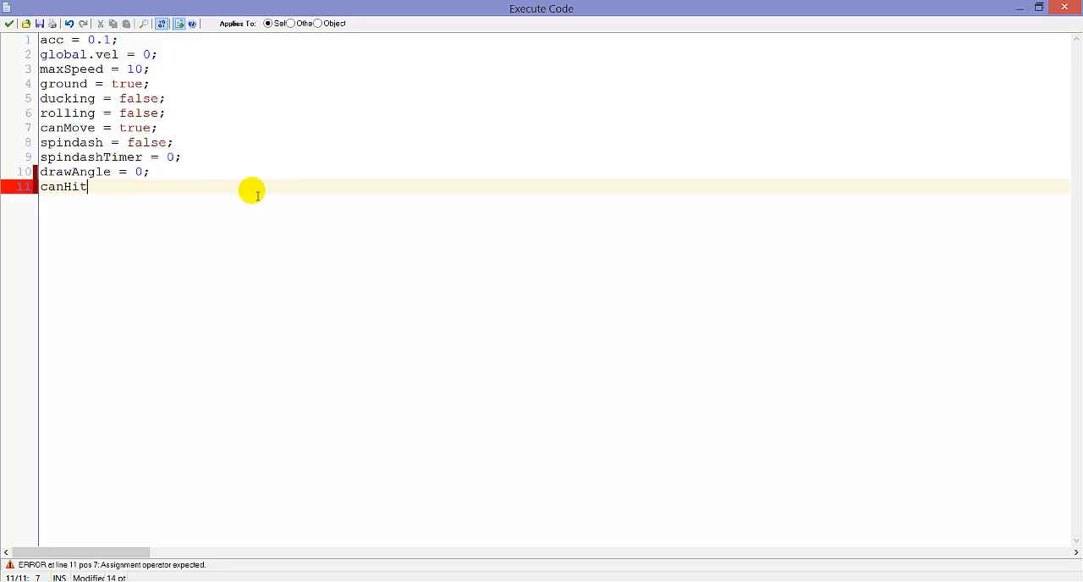
type("= true;")
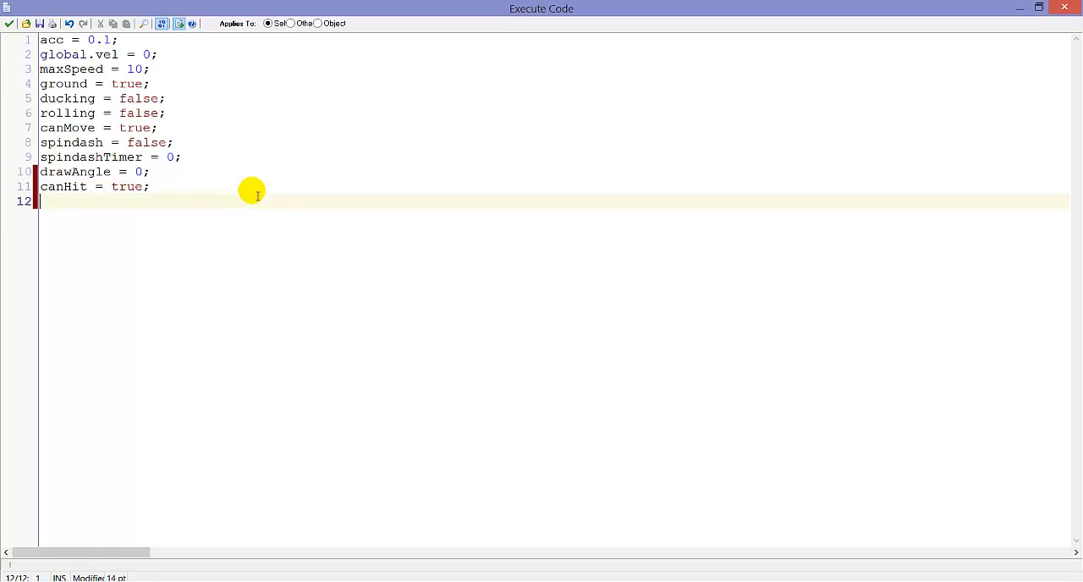
type("canSprite")
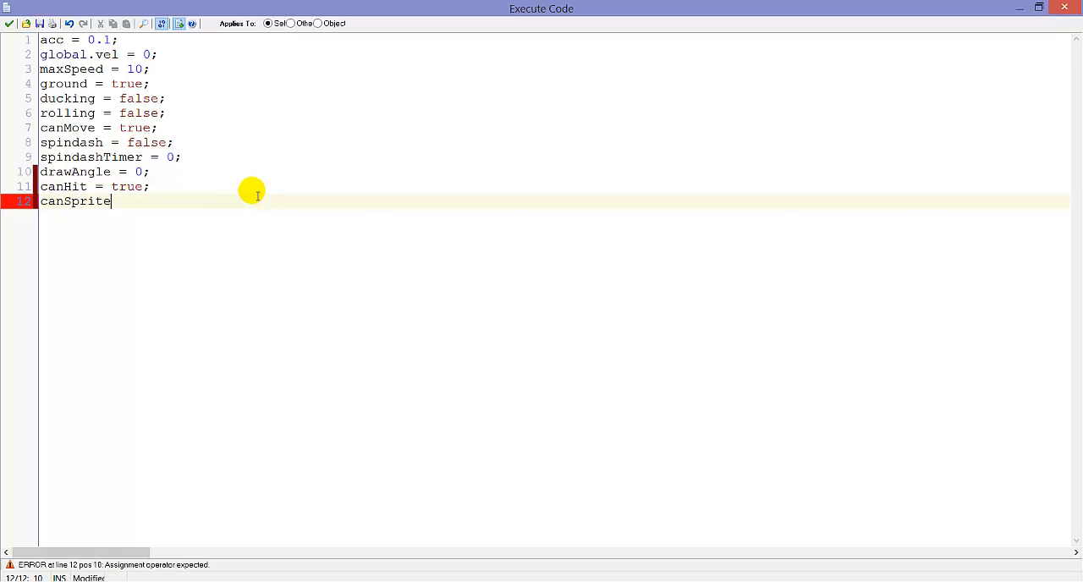
type("Change = true;")
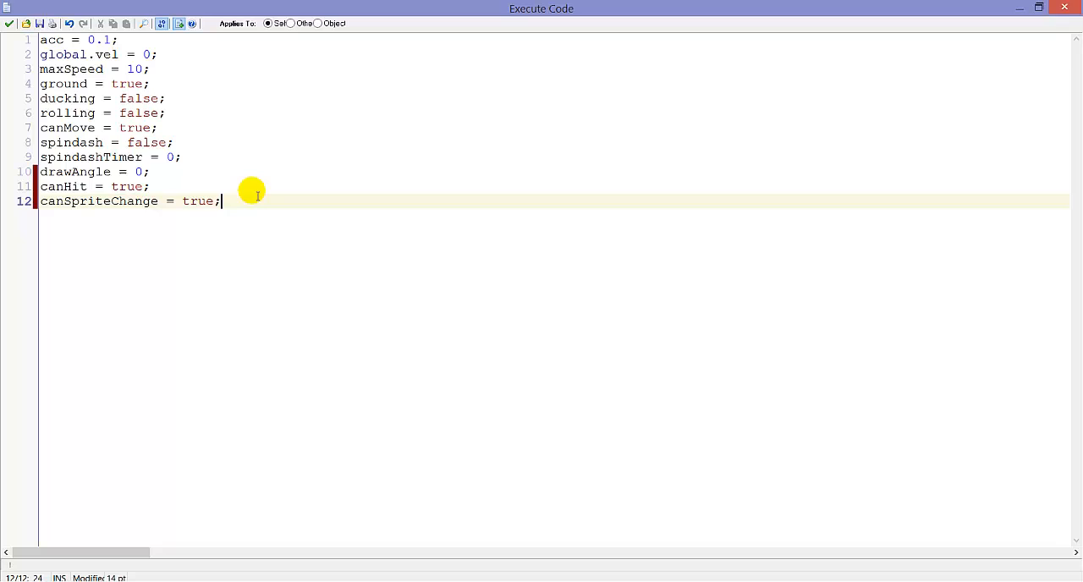
left_click(261, 199)
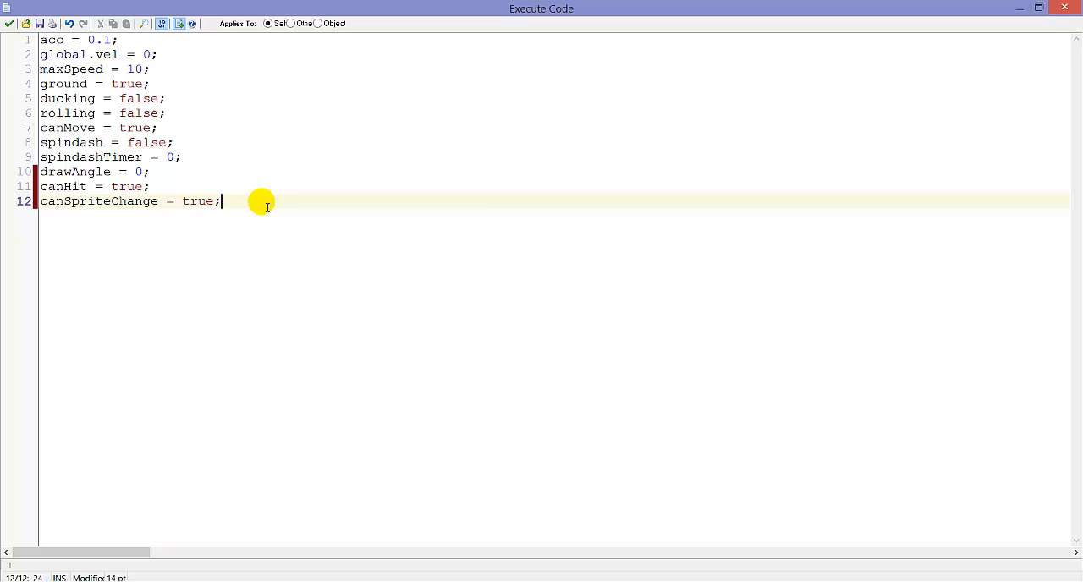
mouse_move(328, 213)
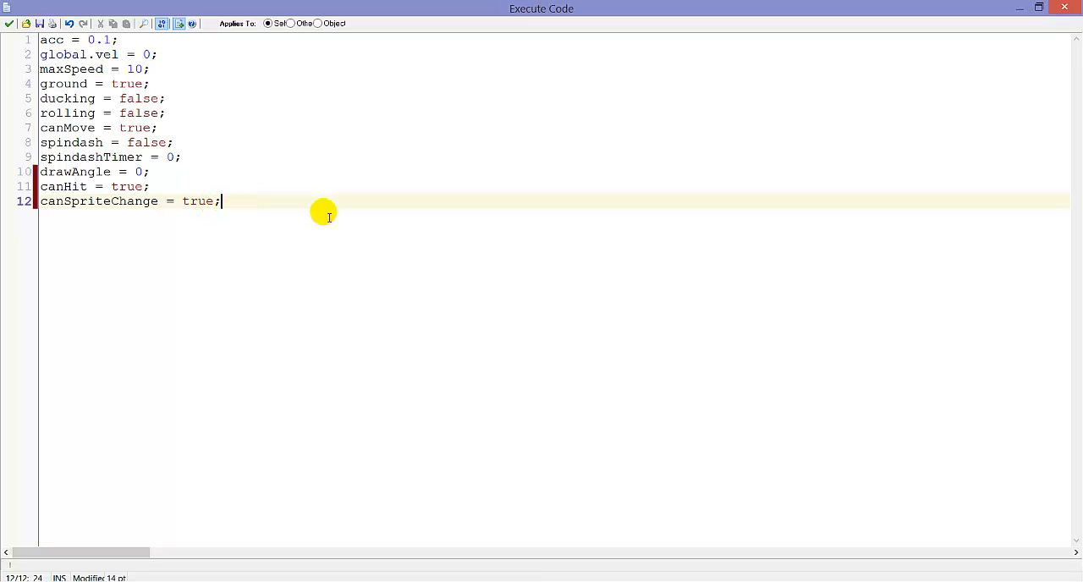
mouse_move(267, 221)
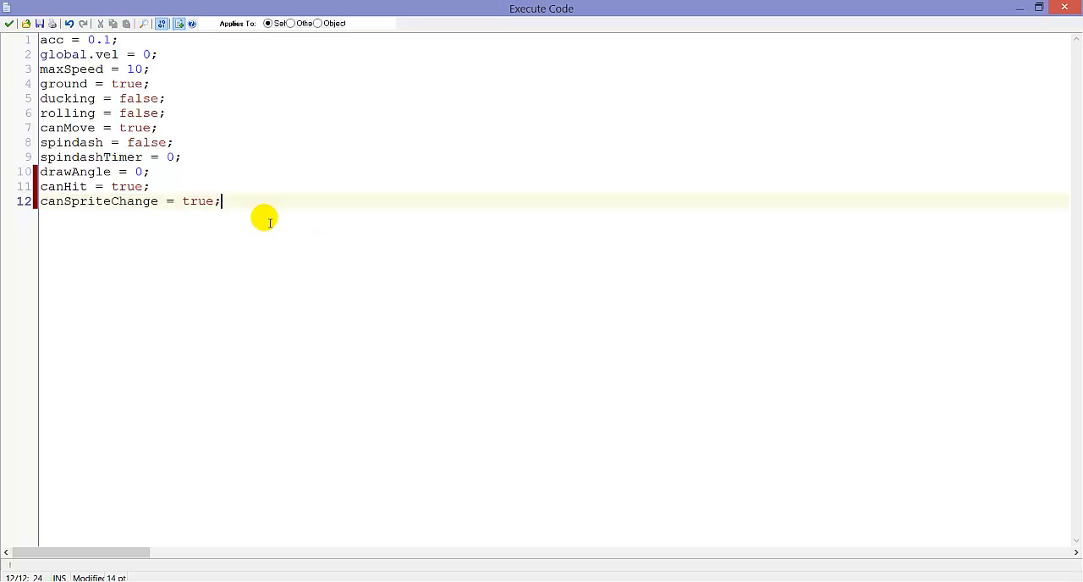
mouse_move(279, 210)
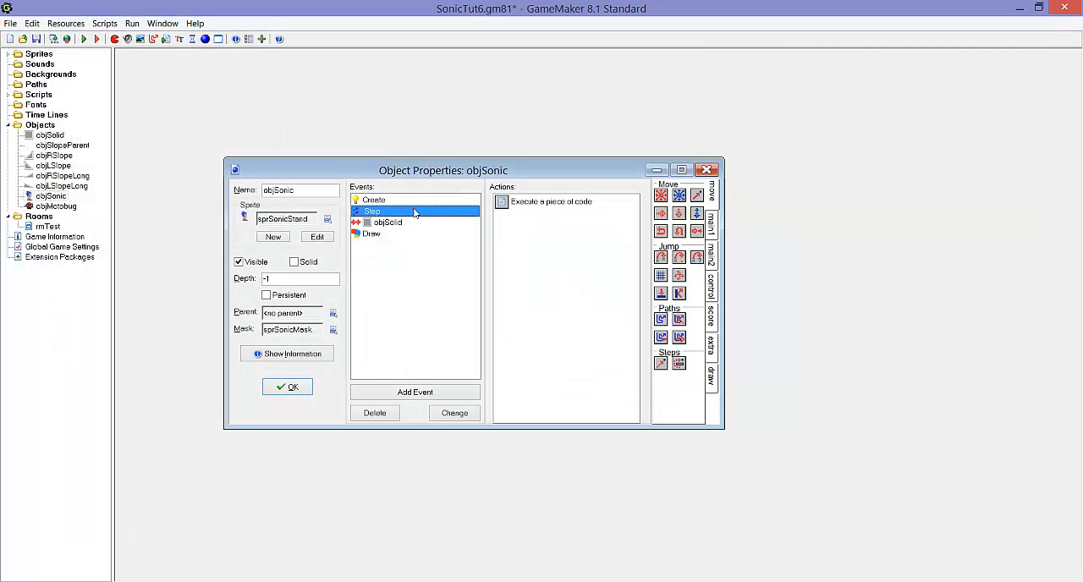
Step: Wrap objSonic's //Handle sprites Step block in 'if canSpriteChange == true { }'
left_click(552, 201)
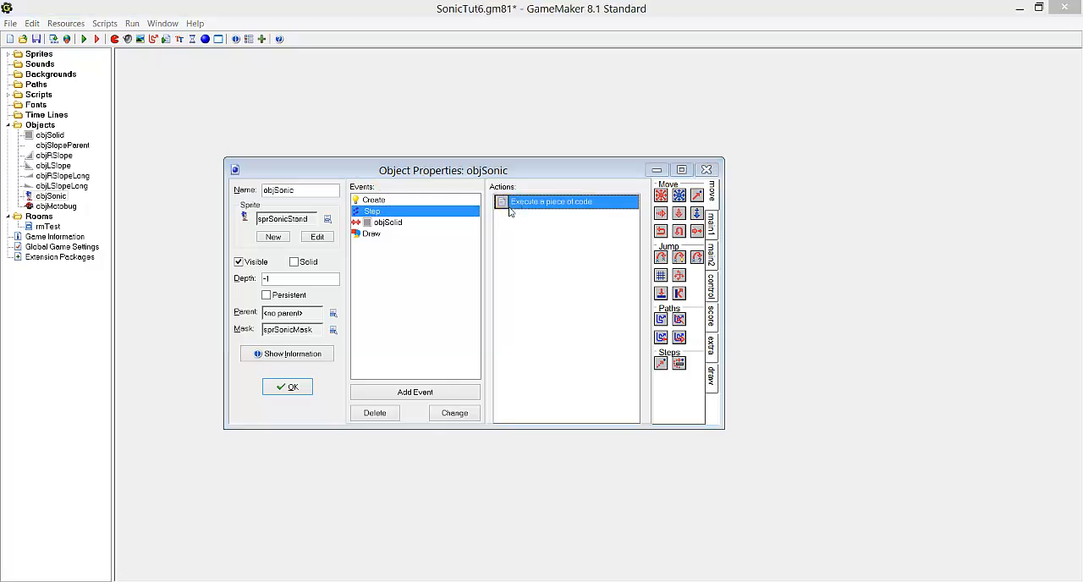
double_click(565, 201)
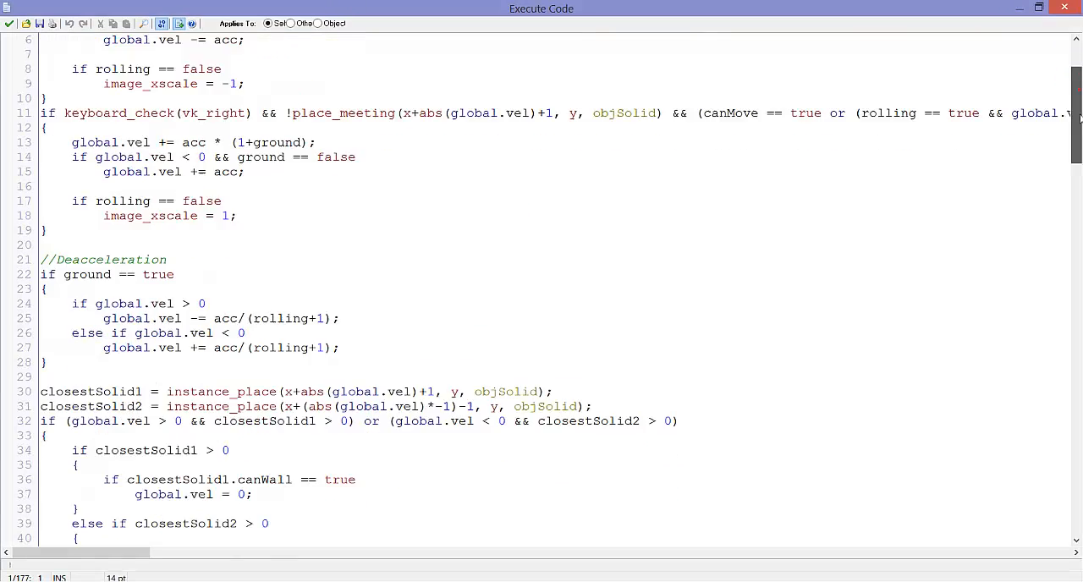
scroll("down", 3)
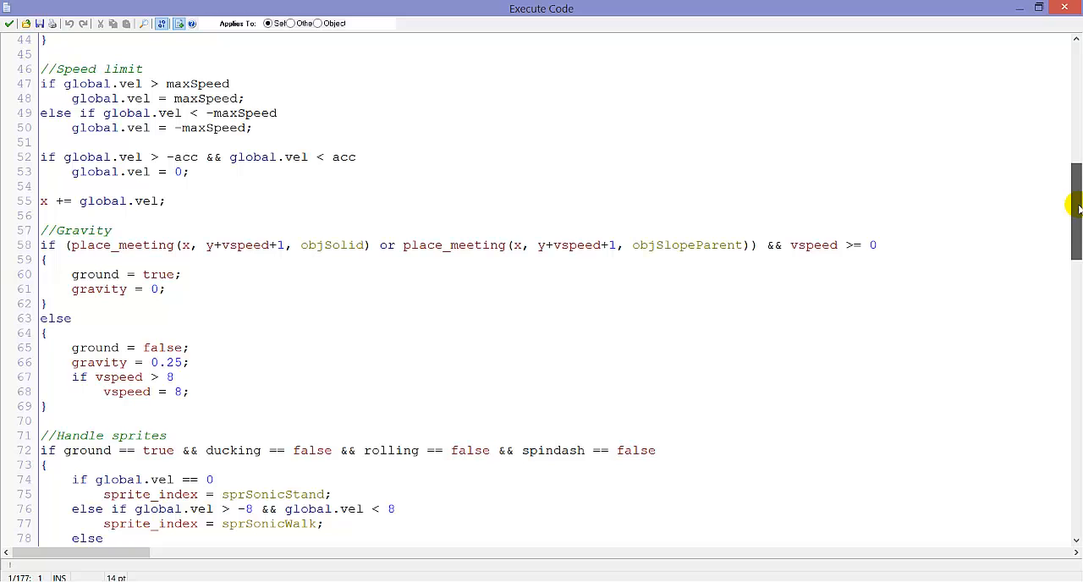
scroll("down", 3)
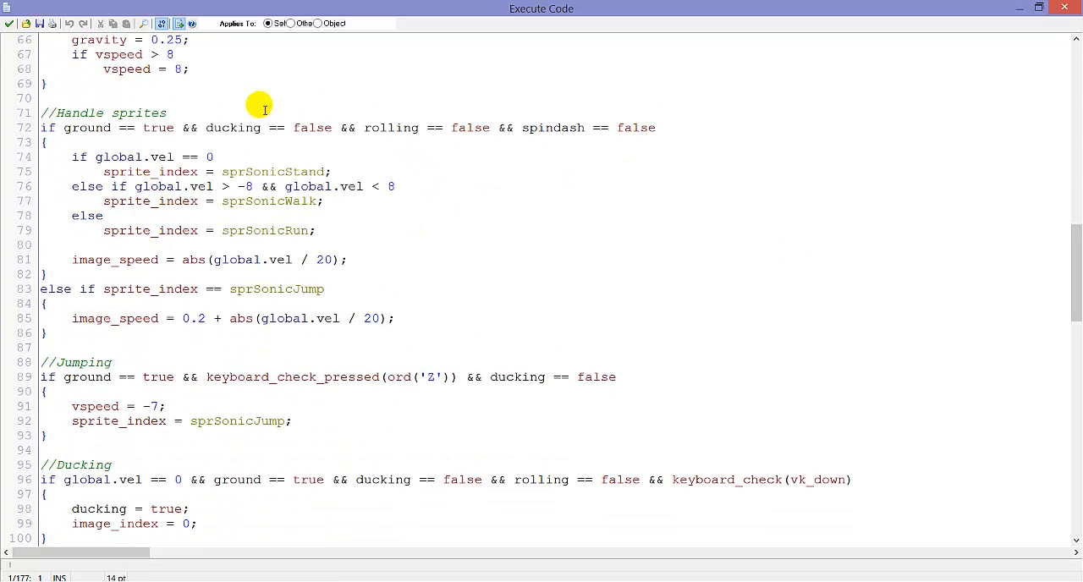
type("if")
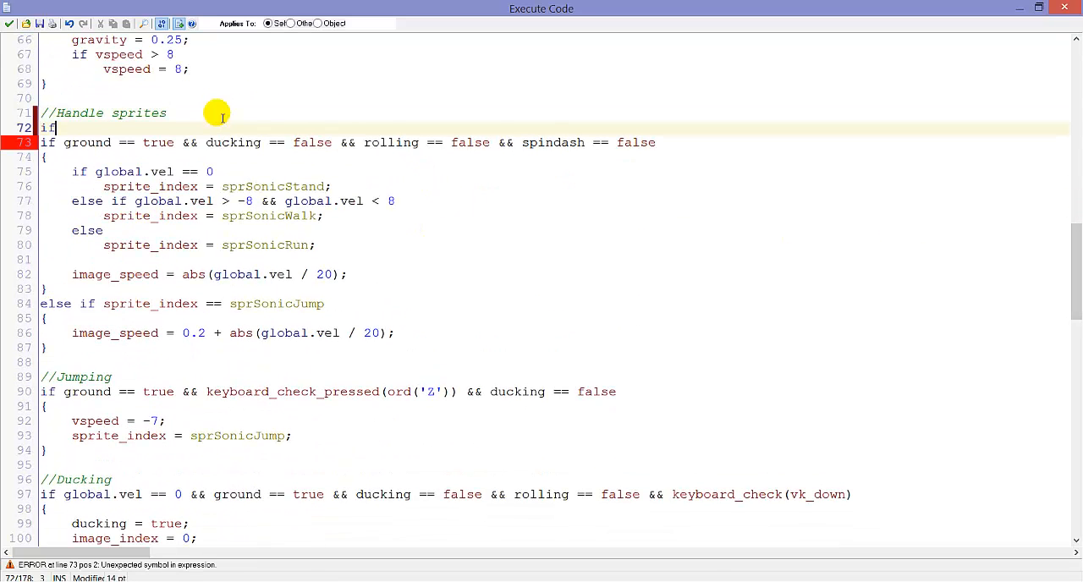
type("can")
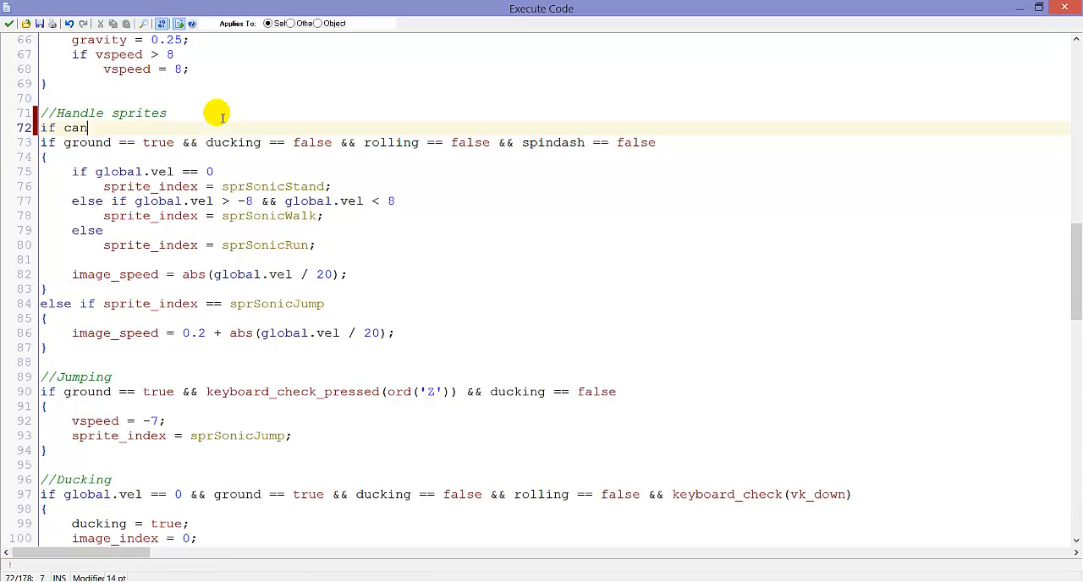
type("SpriteChange == true")
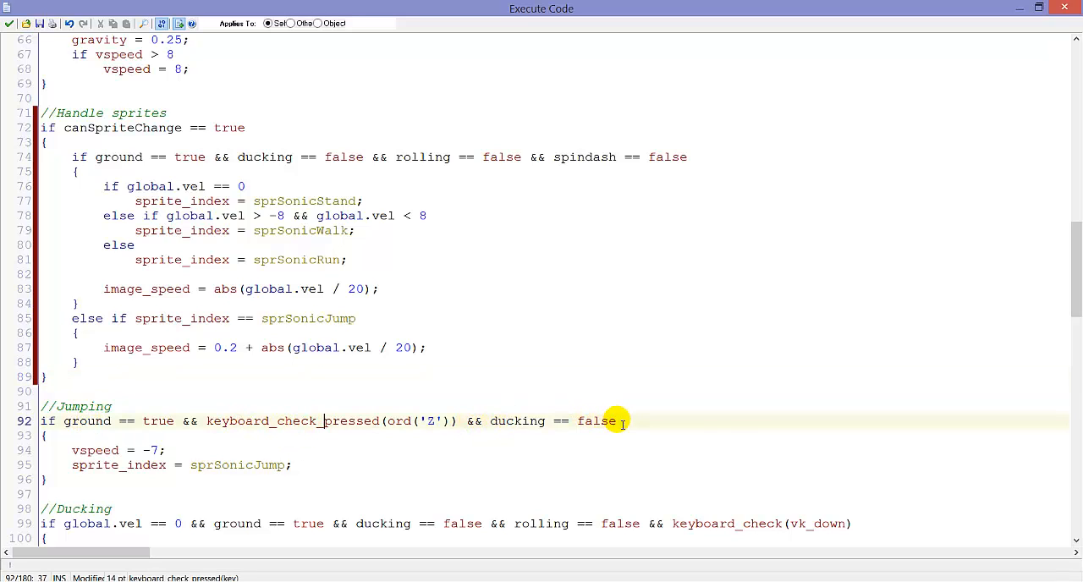
type("&")
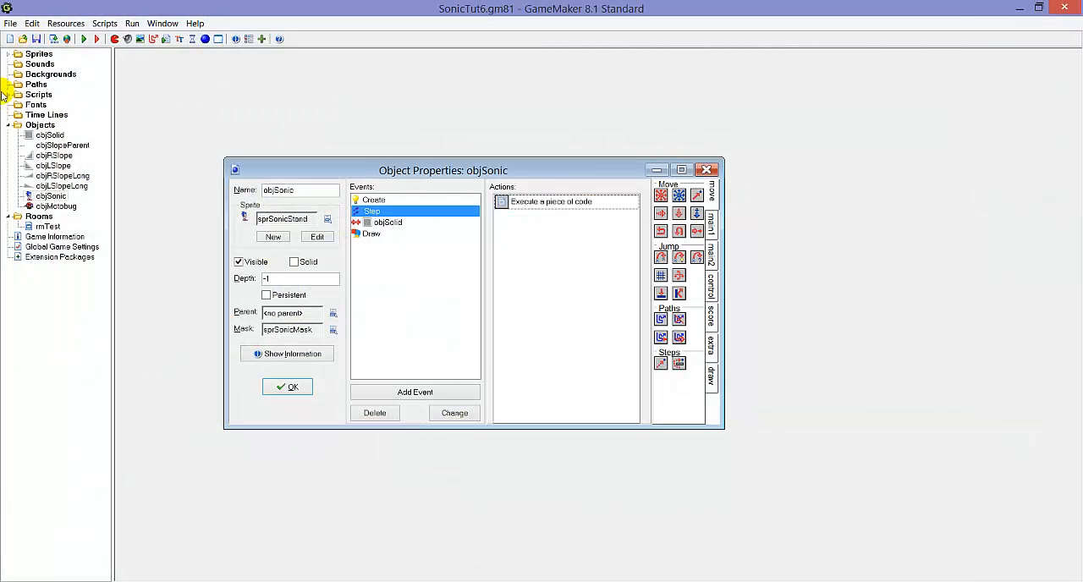
Step: Open playerGetHit and write 'with objSonic' with empty braces under its header comment
left_click(9, 95)
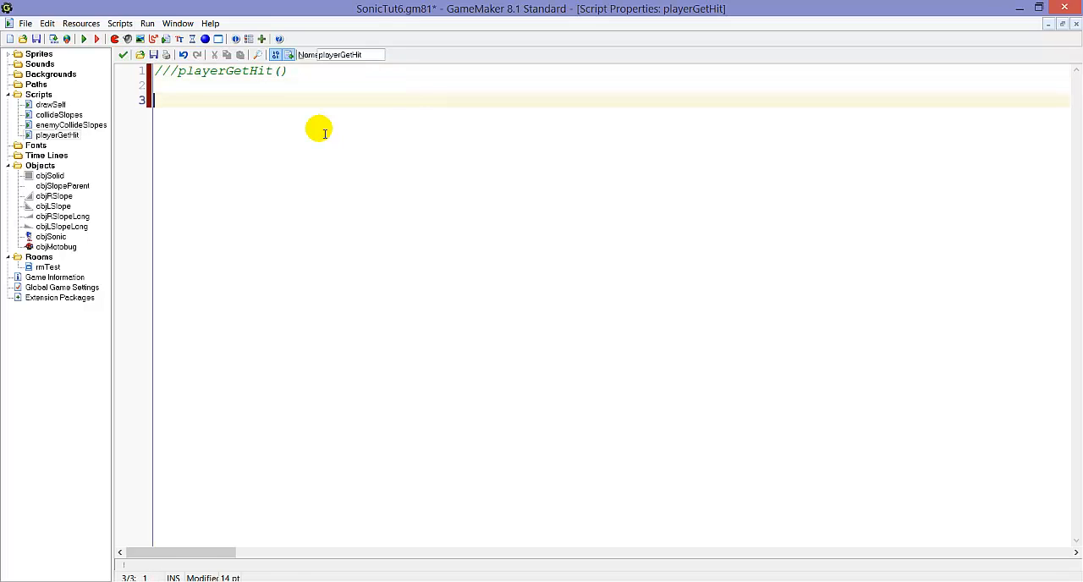
type("with objon")
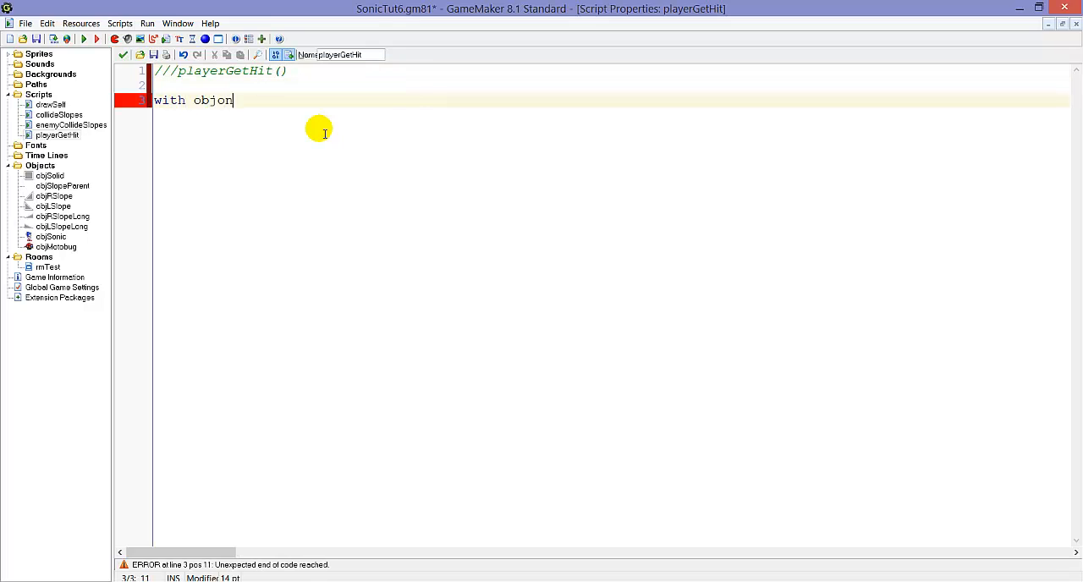
type("Sonic")
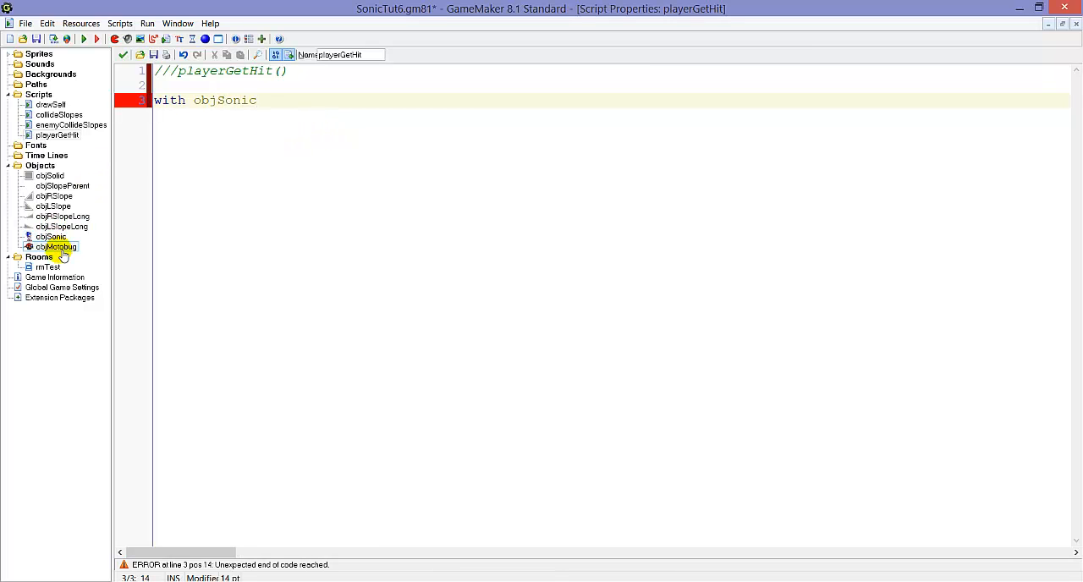
double_click(56, 247)
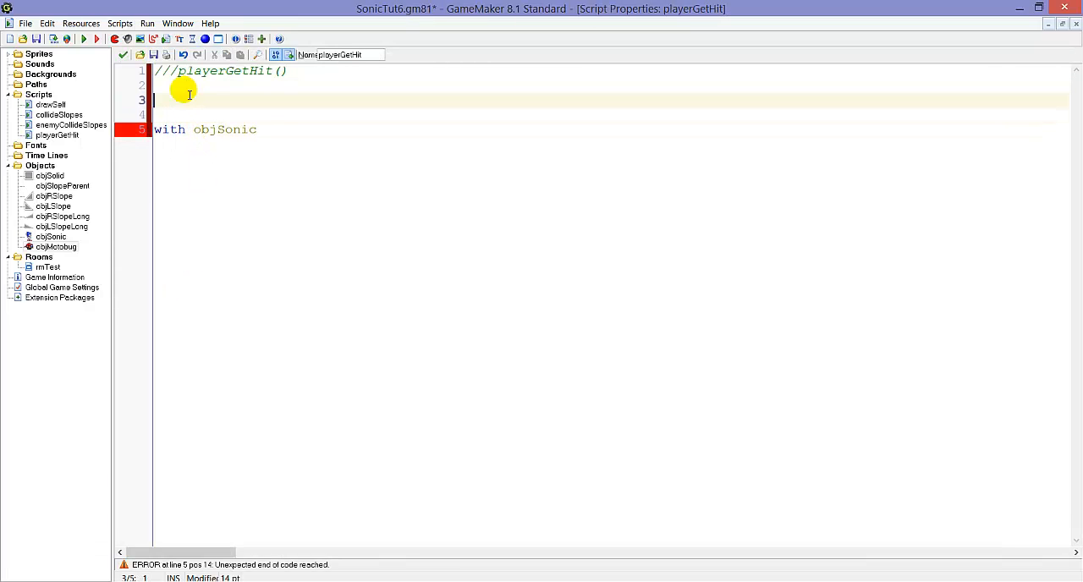
type("x")
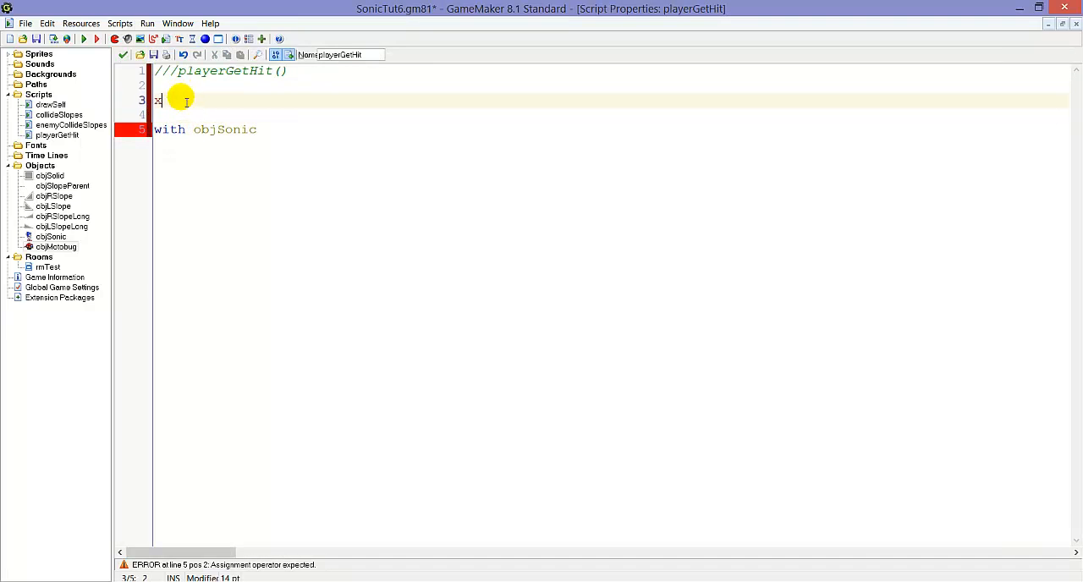
left_click(51, 236)
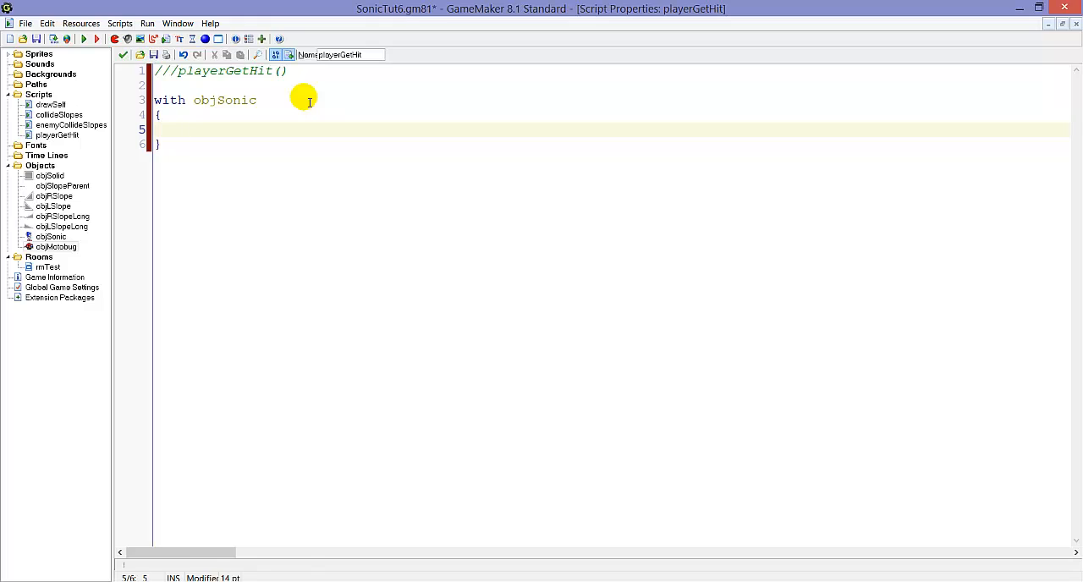
Step: Set canHit, canSpriteChange and canMove false and sprite_index to sprSonicHit inside with objSonic
type("can")
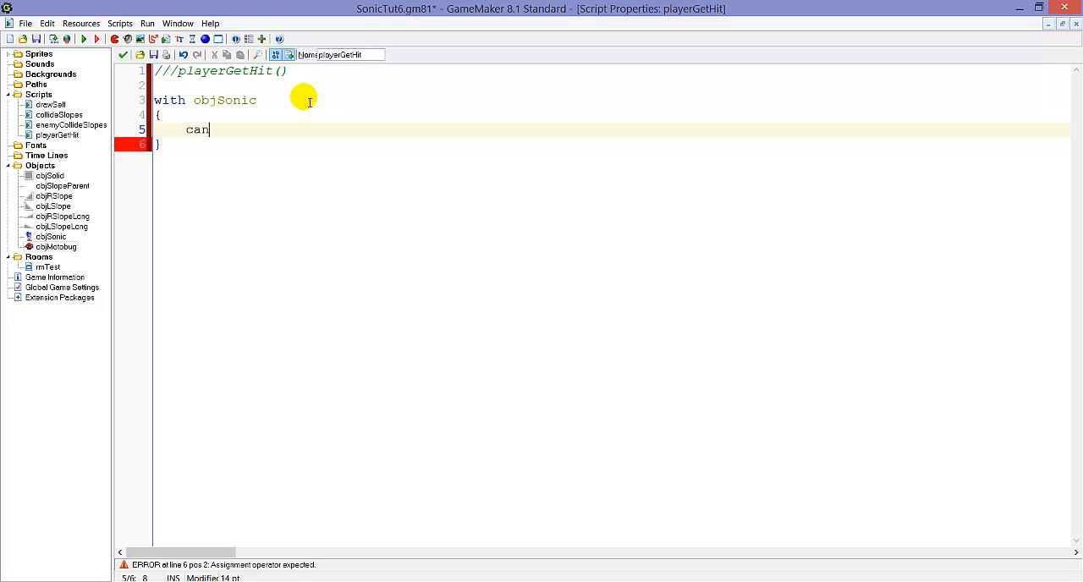
type("Hit =")
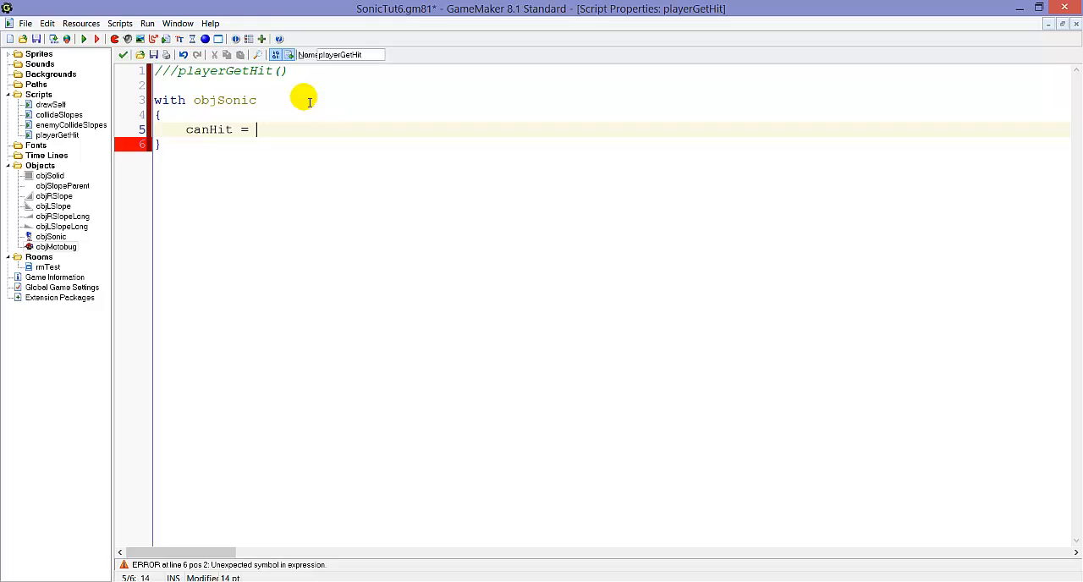
type("false;")
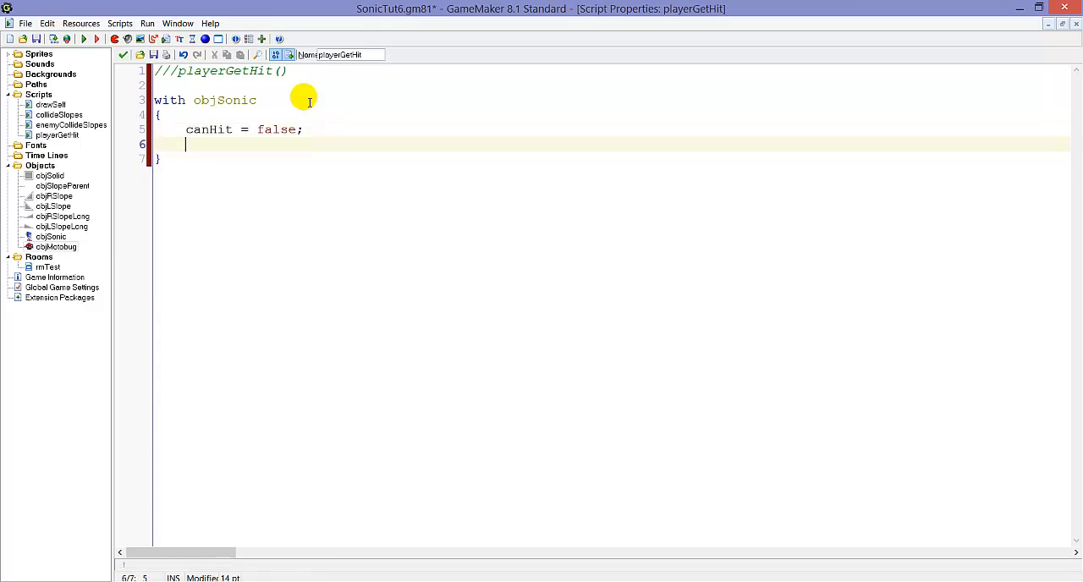
type("canSpriteChange = fa")
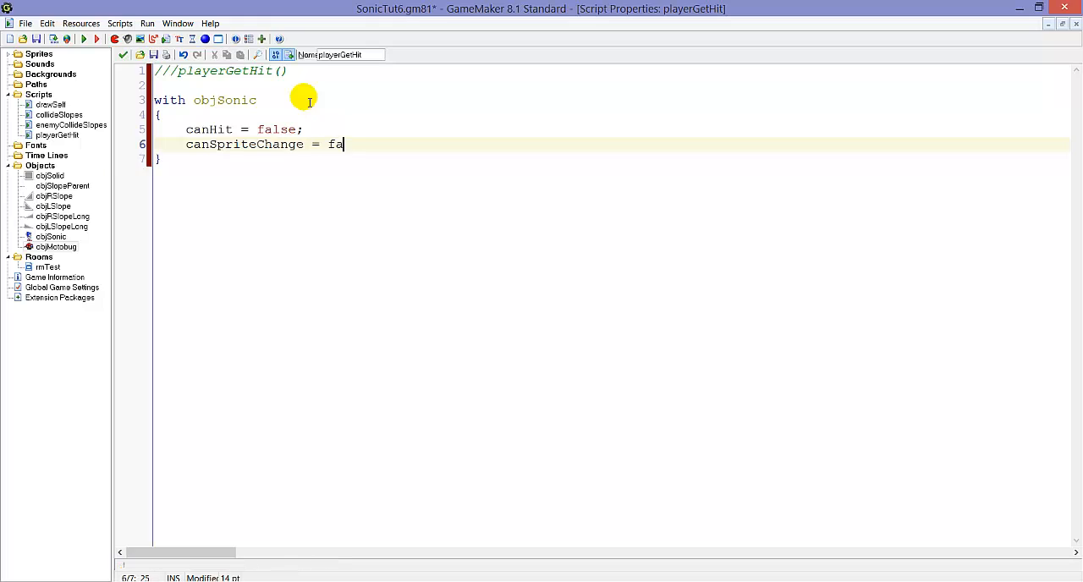
type("lse;")
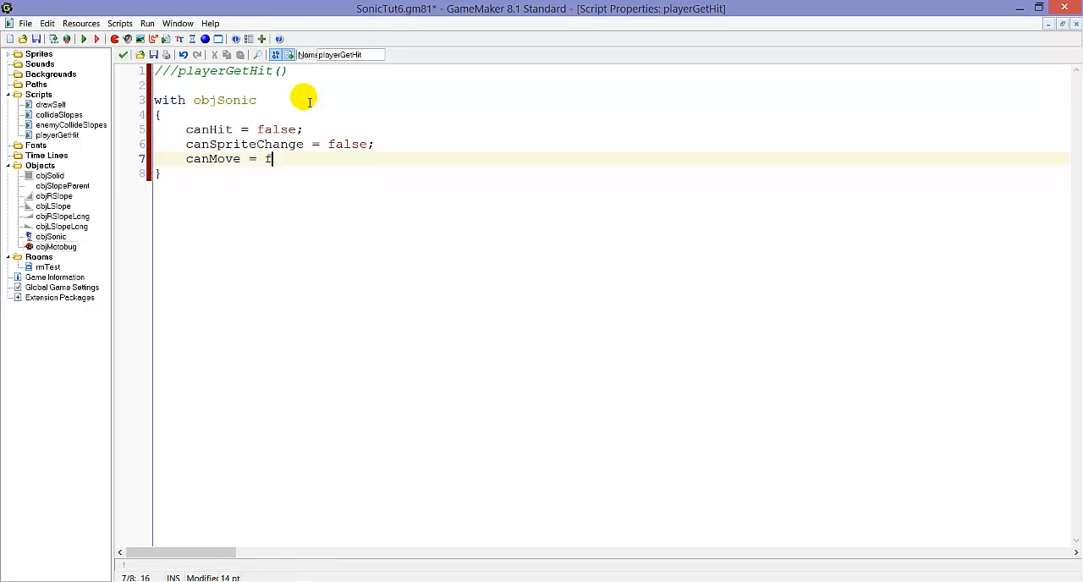
type("alse;")
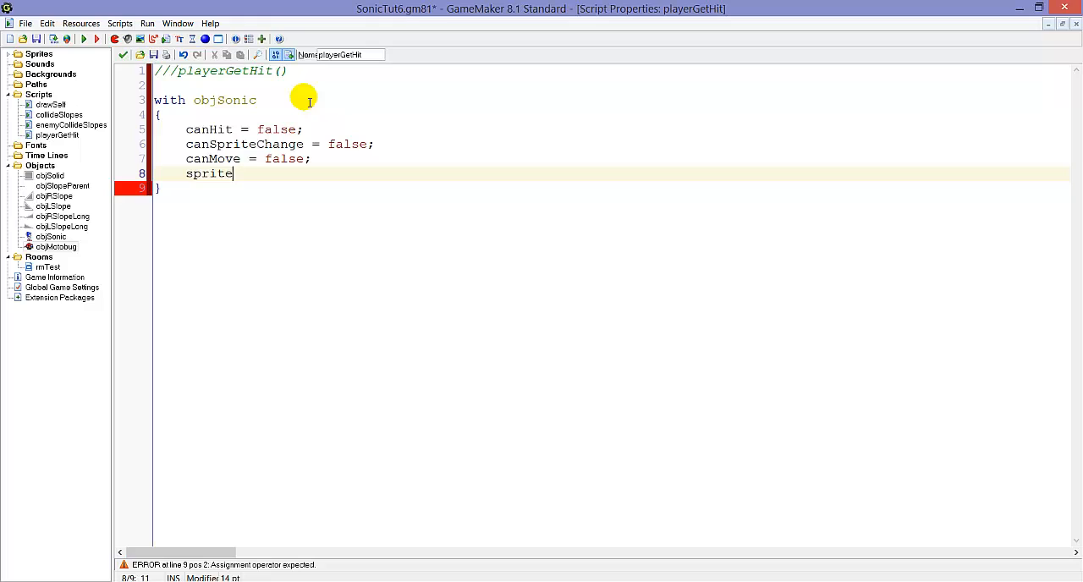
type("_index = sprSonicHit")
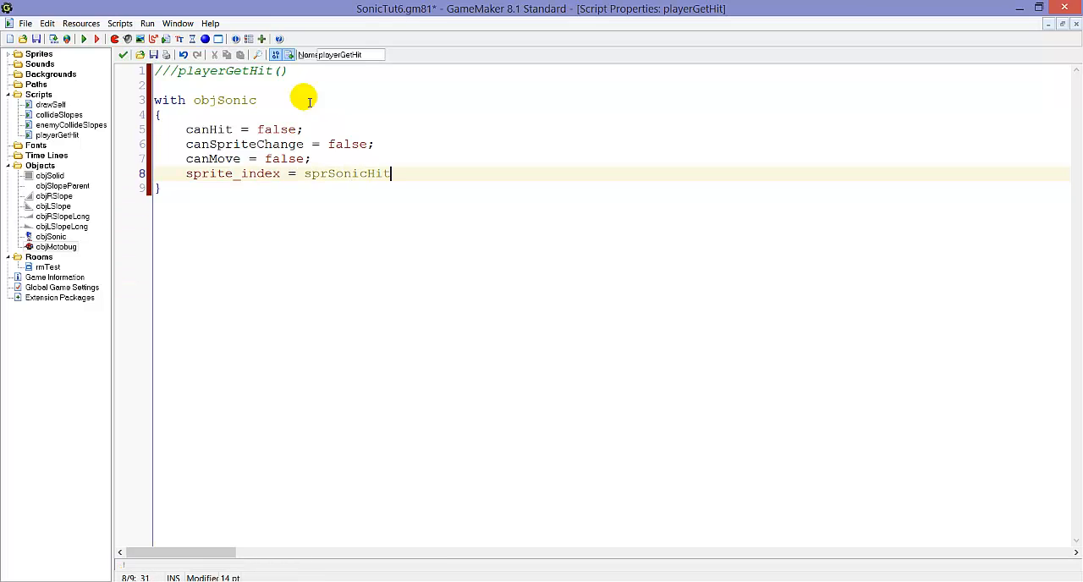
type(";")
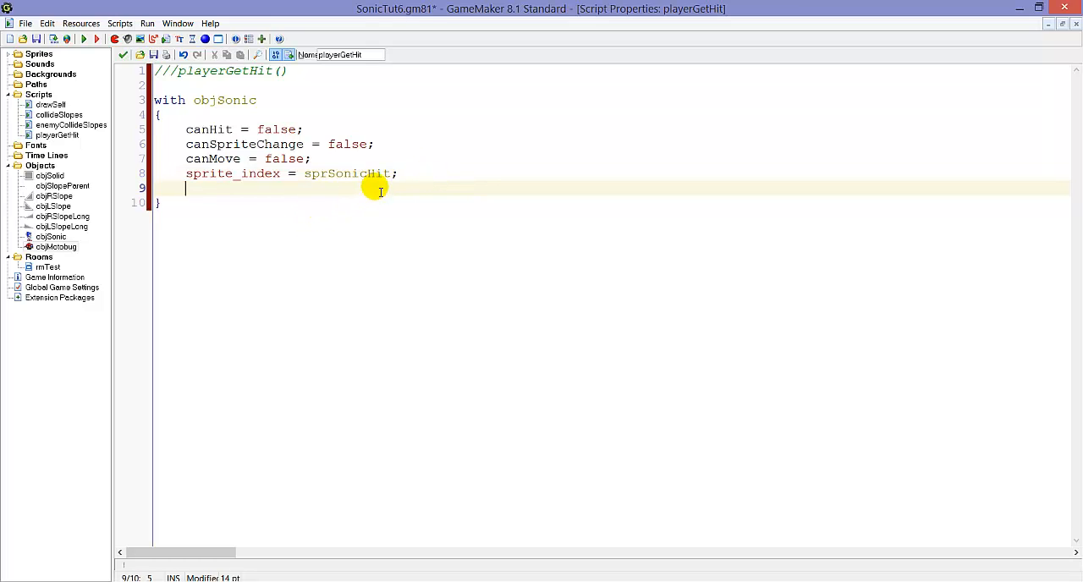
Step: Add knockback: vspeed = -5, hspeed = image_xscale * -2.5, and ground = false
type("vspeed =")
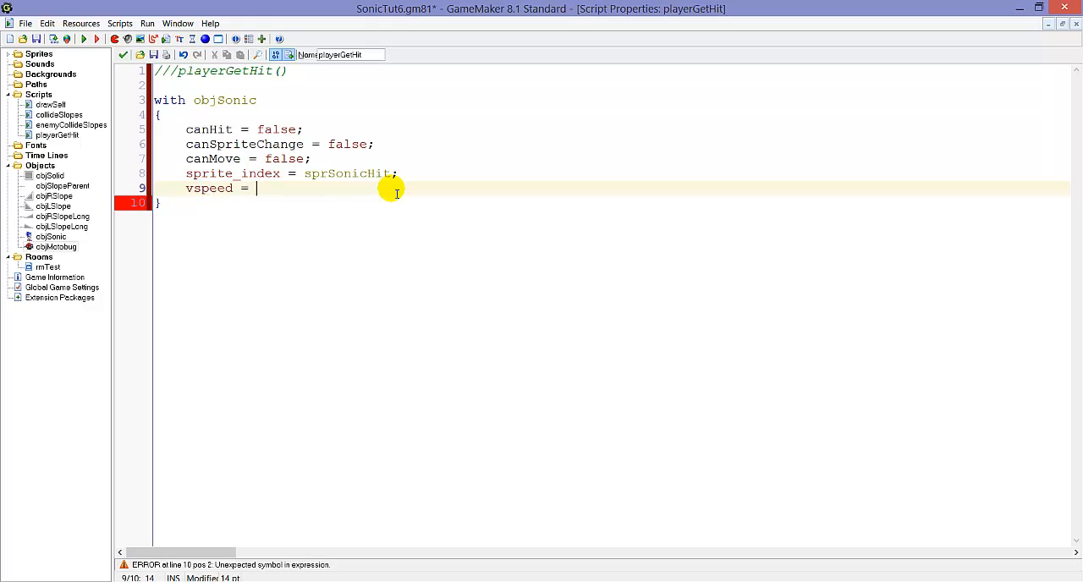
type("-5;")
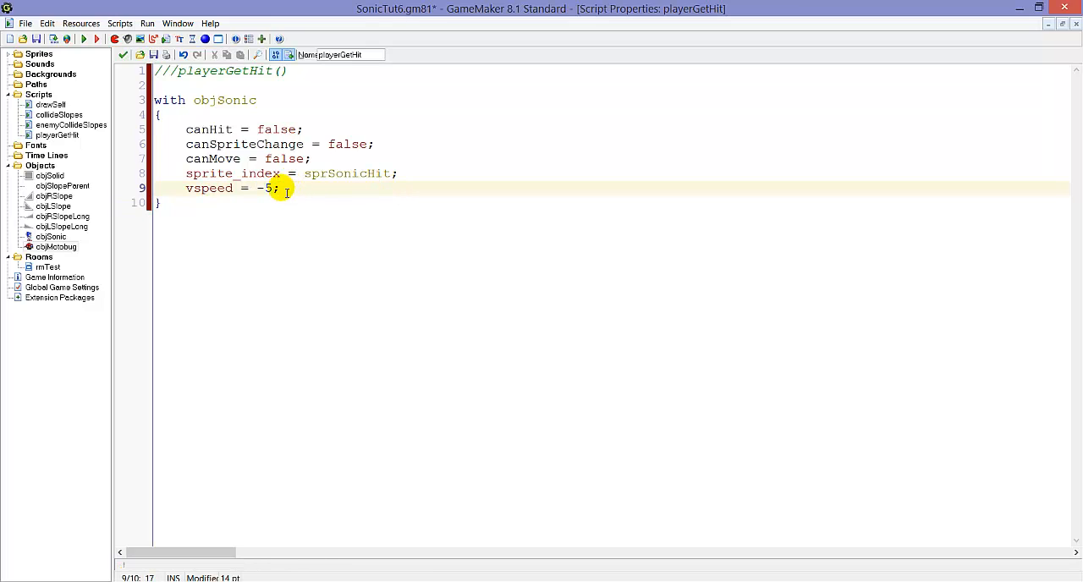
key("BackSpace")
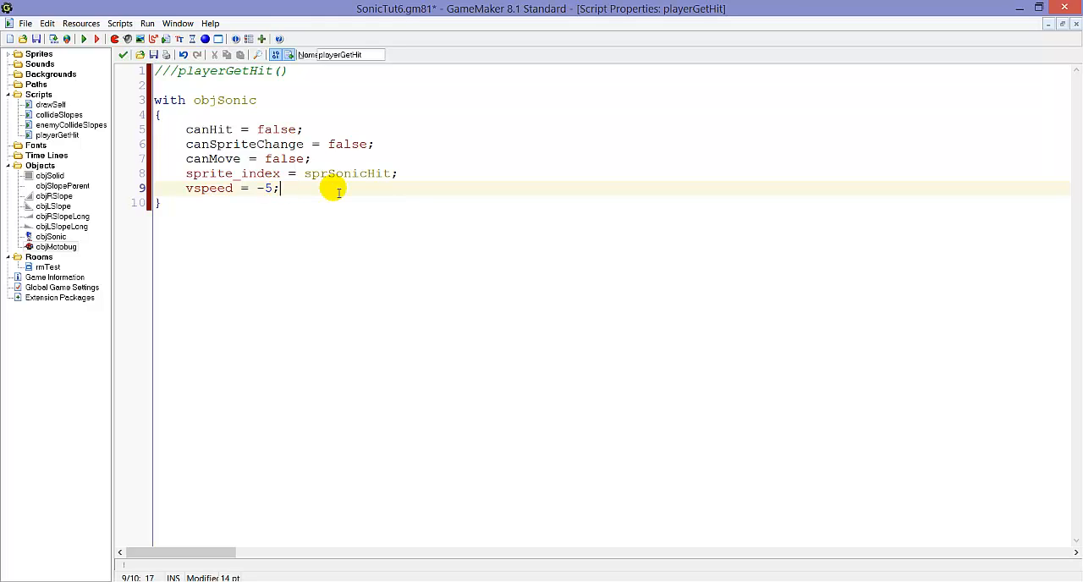
type("hsp")
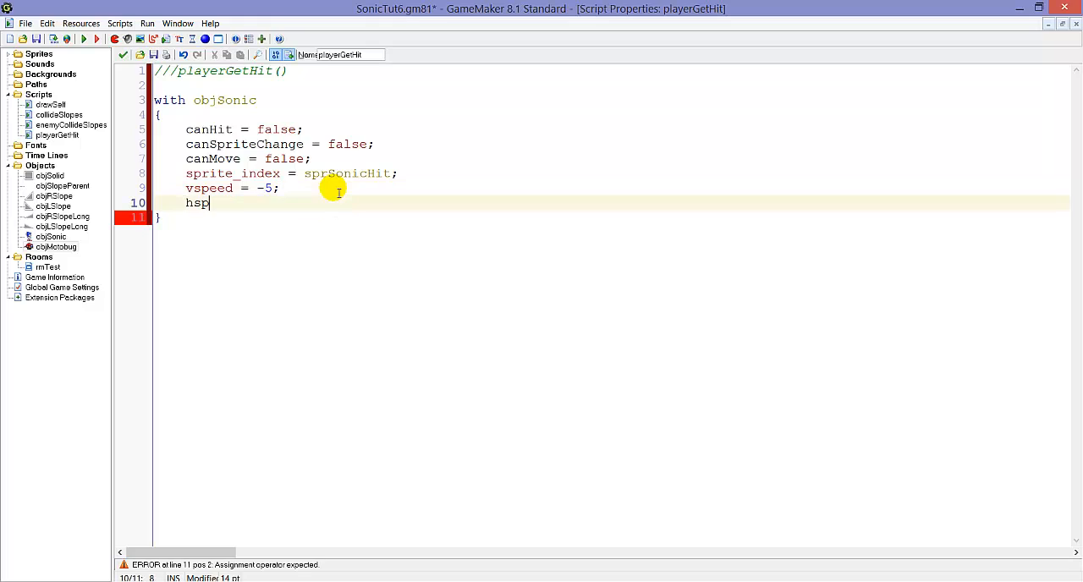
type("eed = image_")
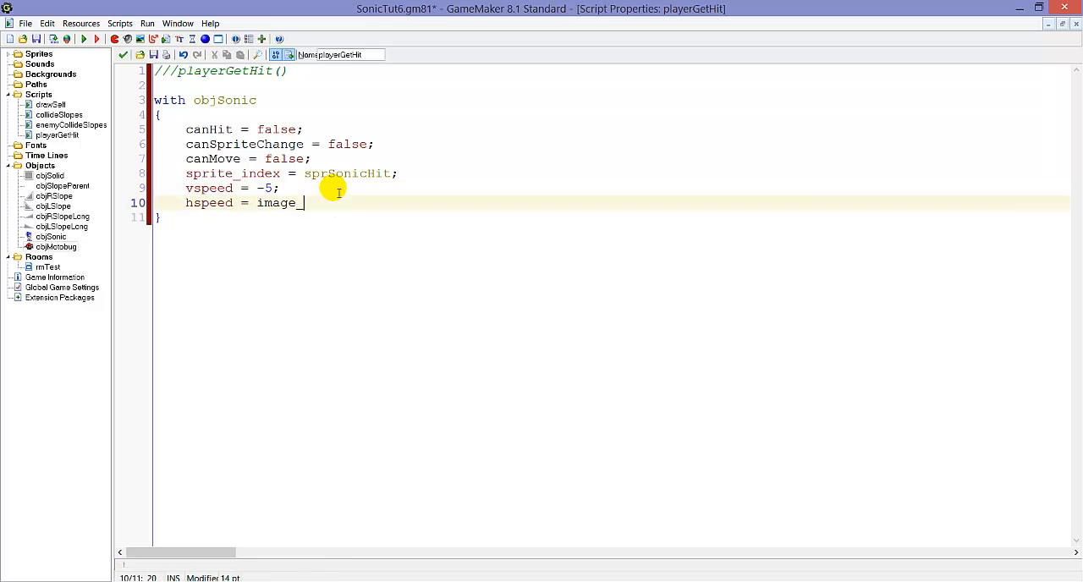
type("xscale *")
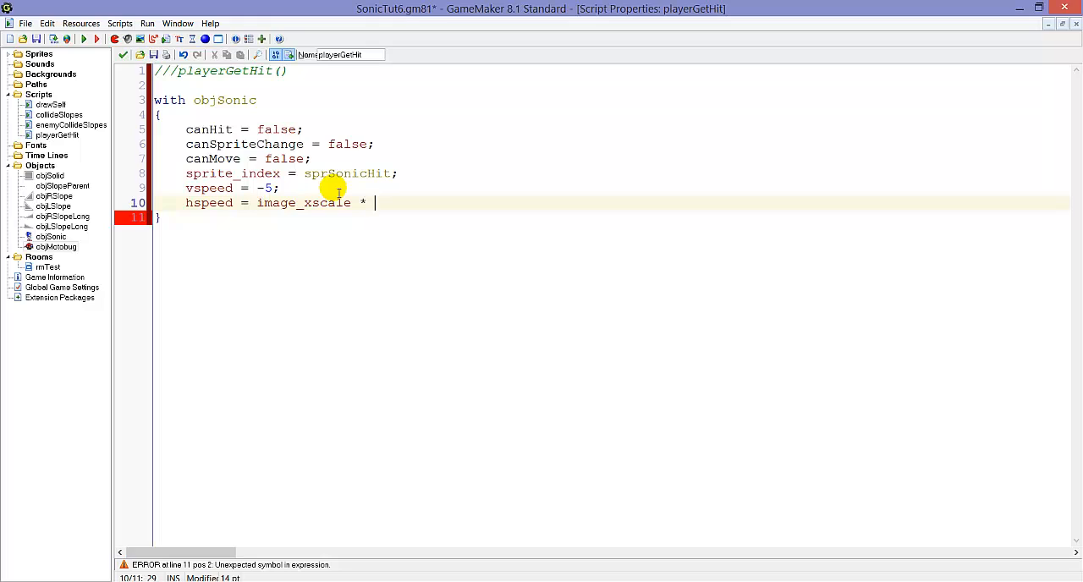
type("-2.5;")
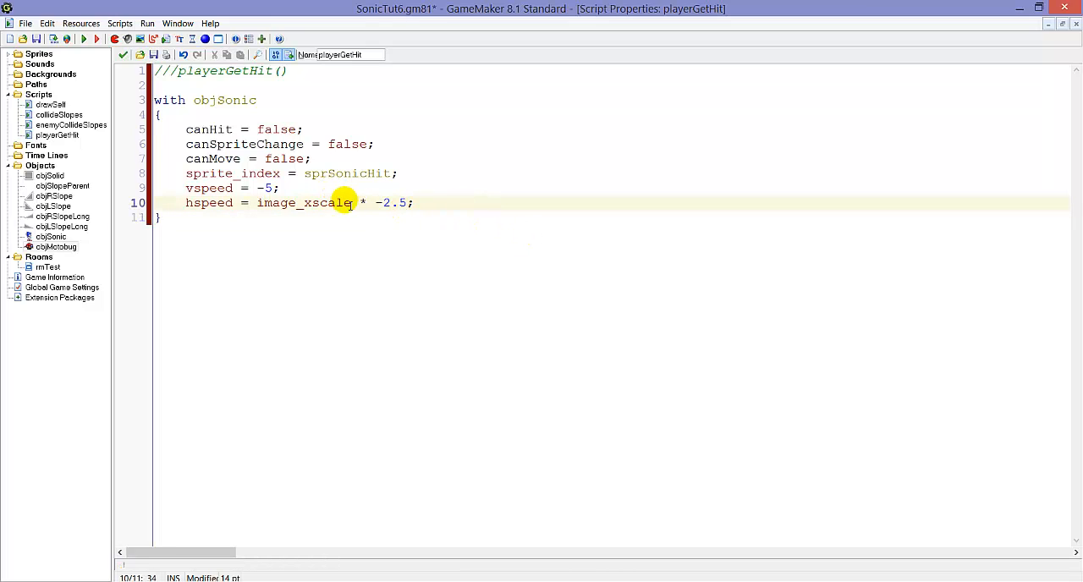
mouse_move(457, 203)
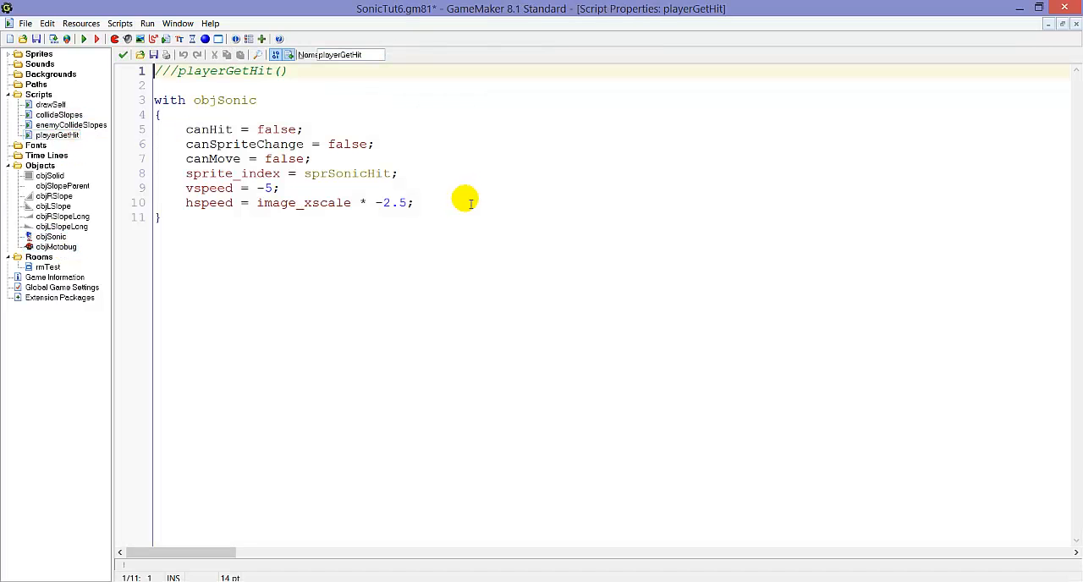
type("ground = f")
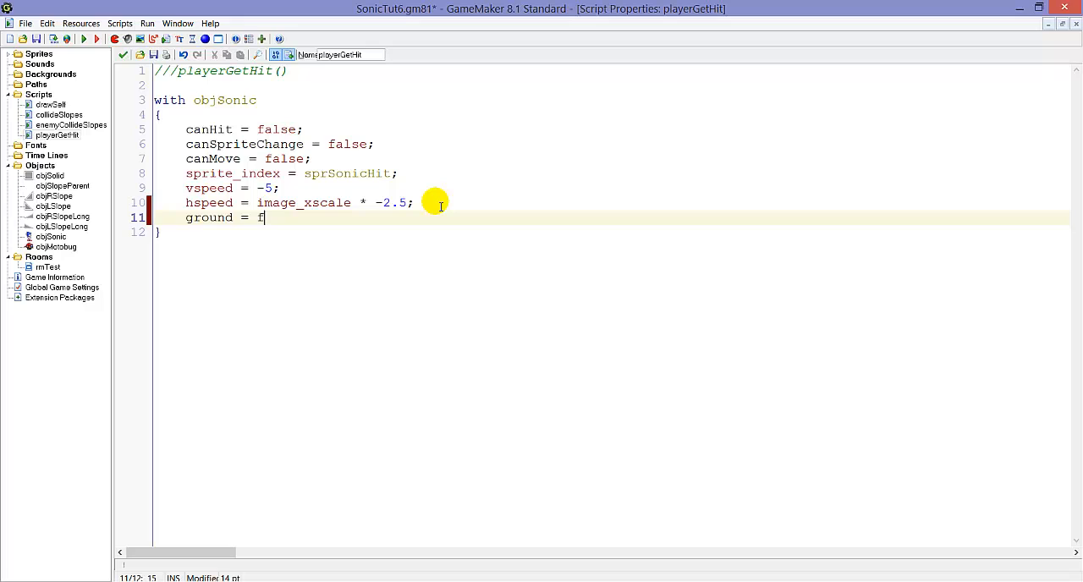
type("alse;")
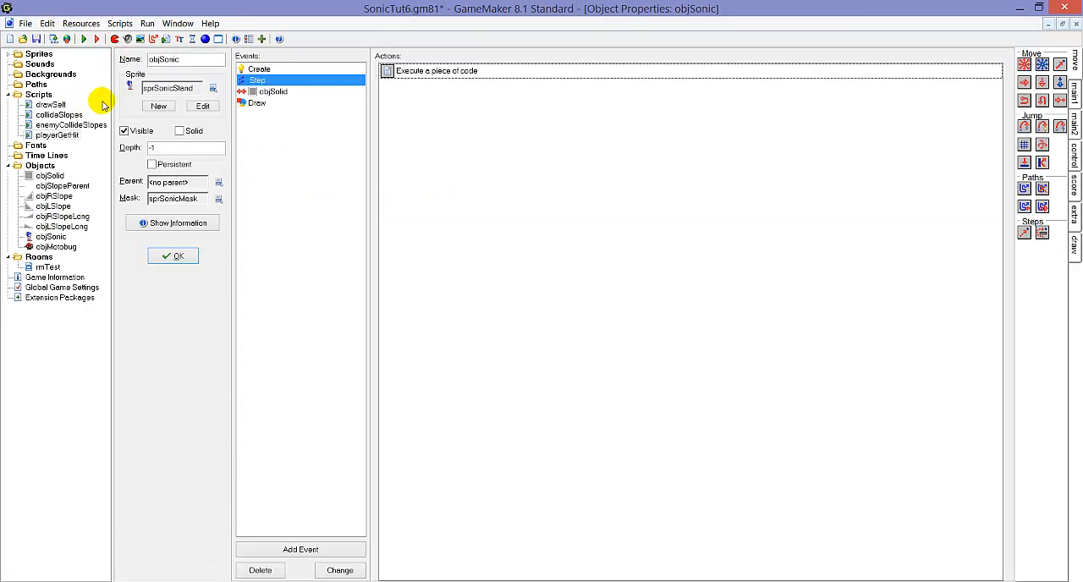
Step: After collideSlopes(); add the comment '//Return control when the player falls on the ground when getting hit'
left_click(437, 71)
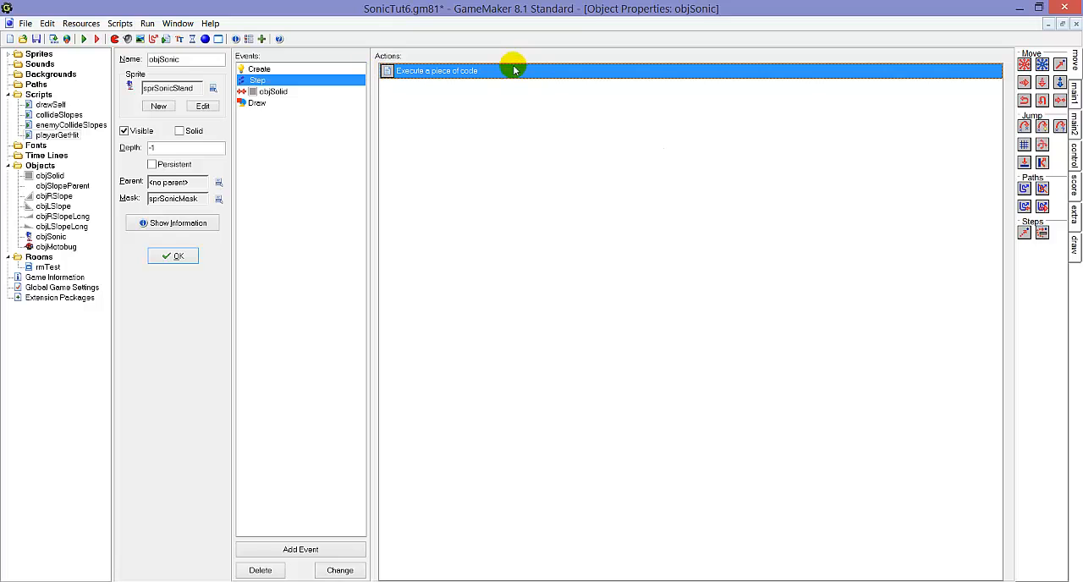
double_click(436, 72)
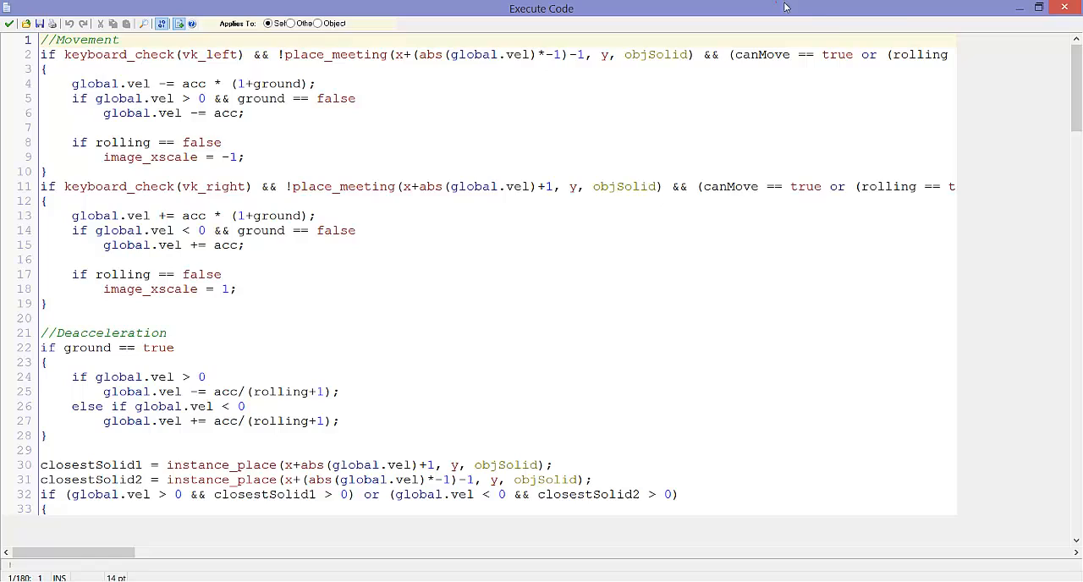
scroll("down", 3)
type("//")
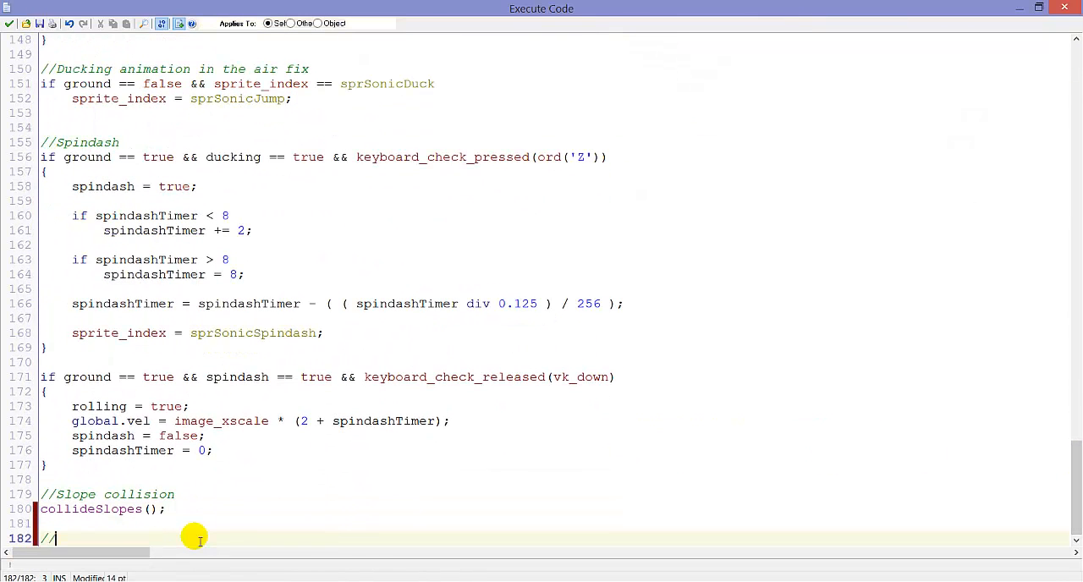
type("Return")
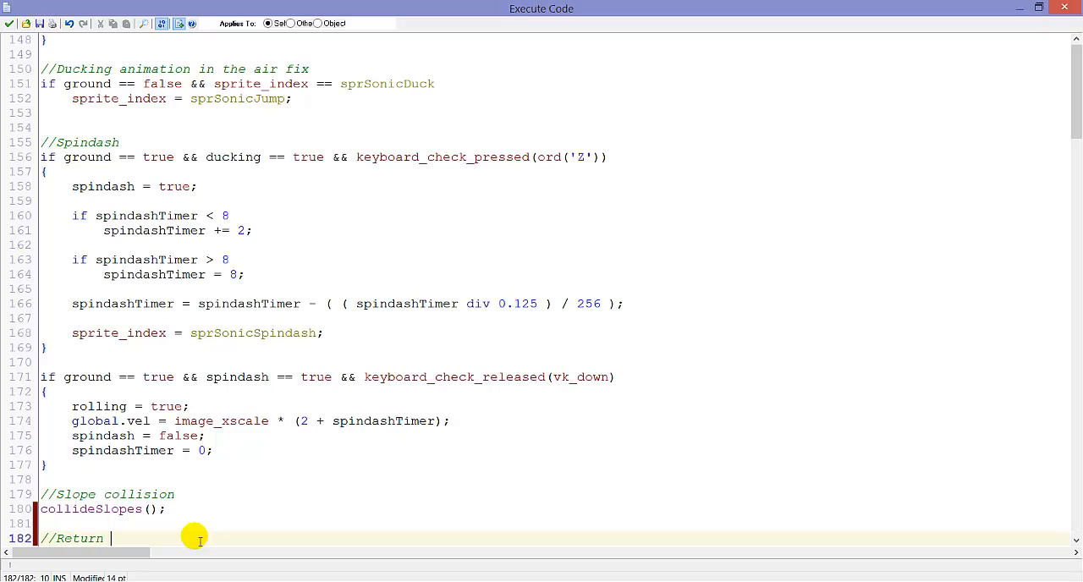
type("control when the player is on")
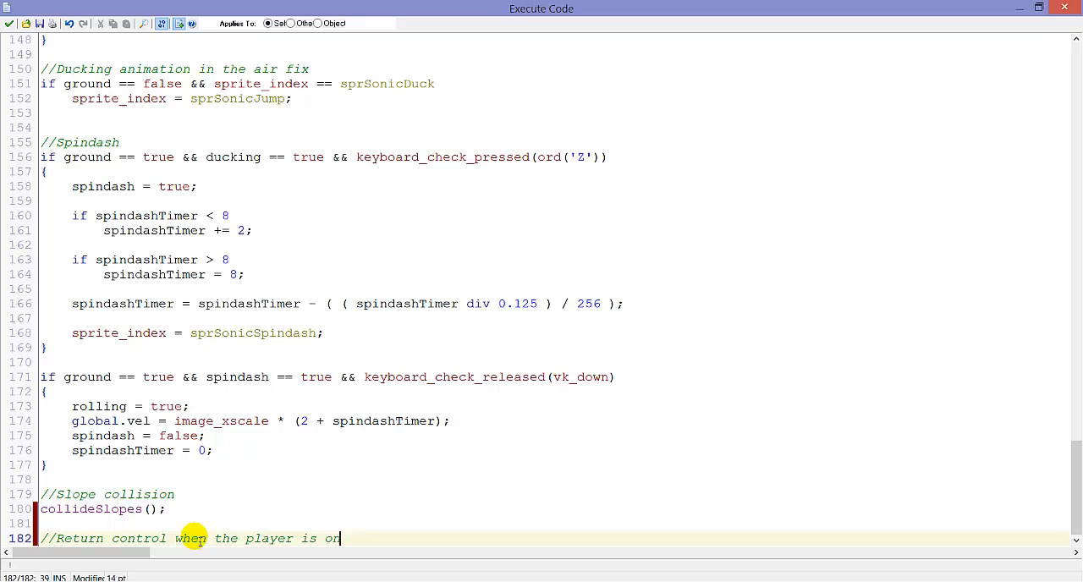
type("the groun")
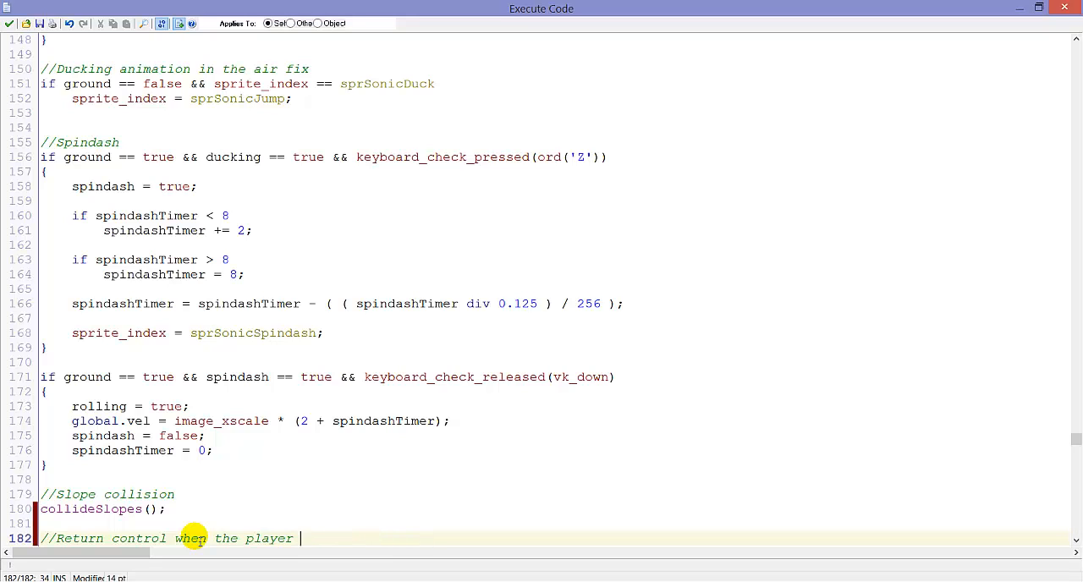
type("f")
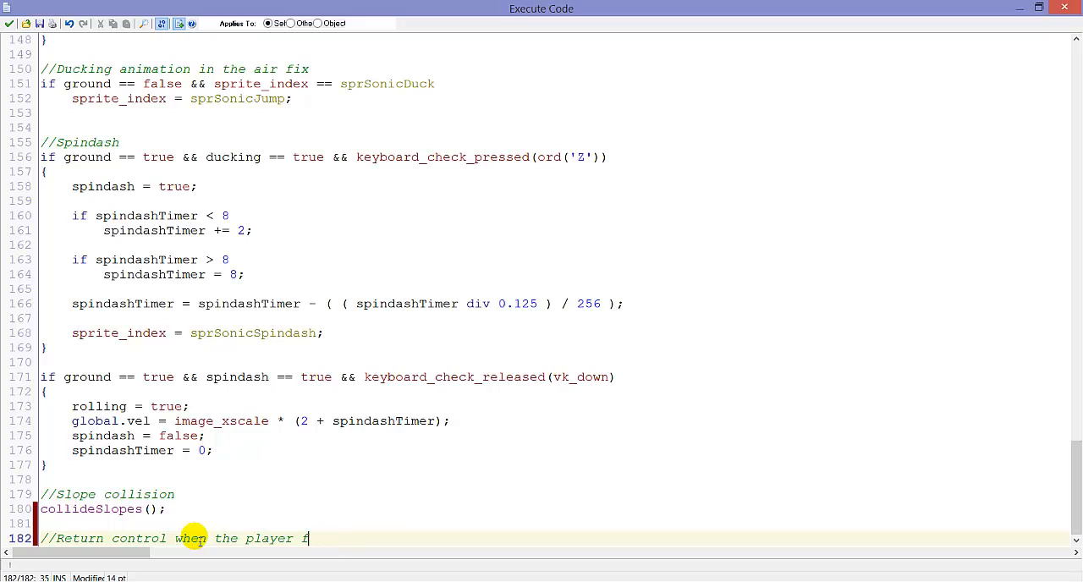
type("alls on the")
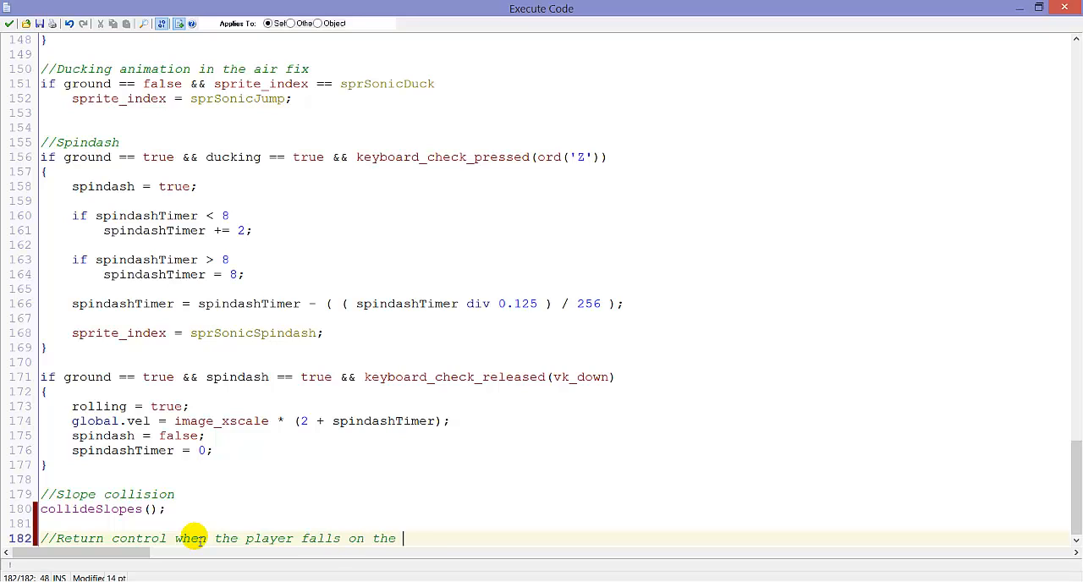
type("ground when getting hit")
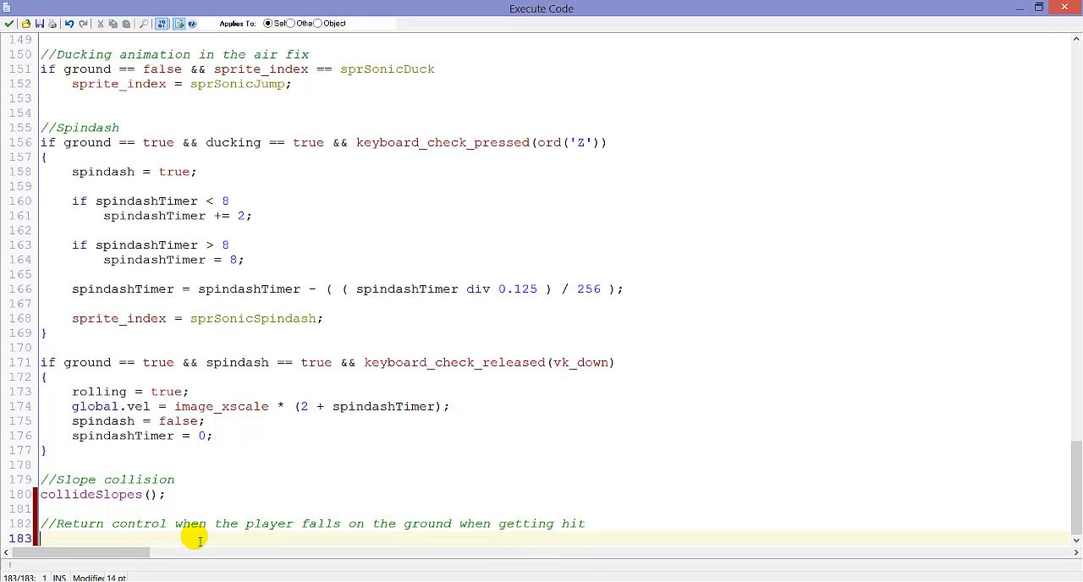
left_click(438, 522)
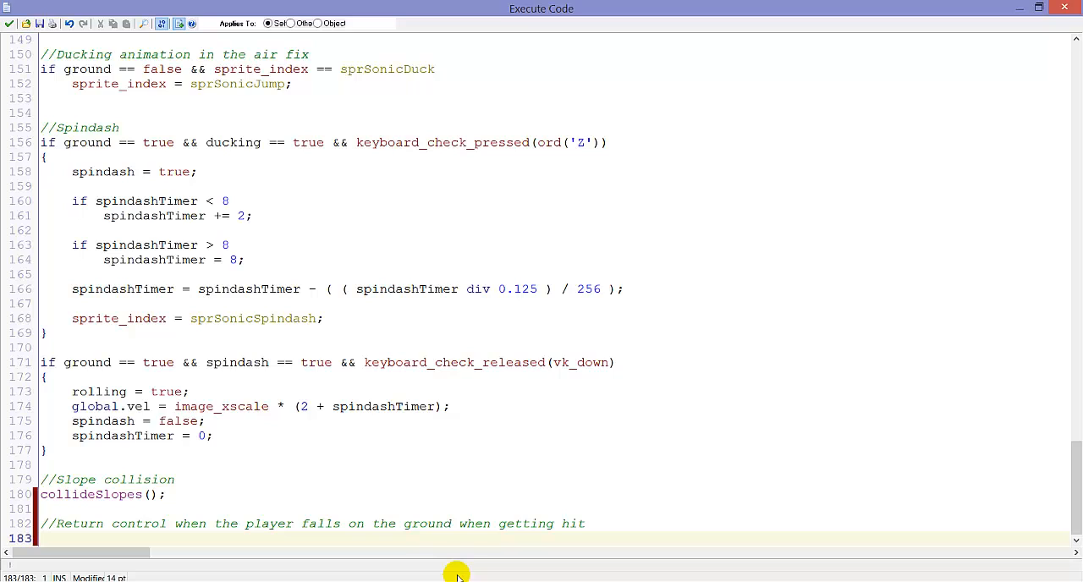
Step: Write 'if ground == true && sprite_index == sprSonicHit' restoring canMove and canSpriteChange to true
type("if ground ==")
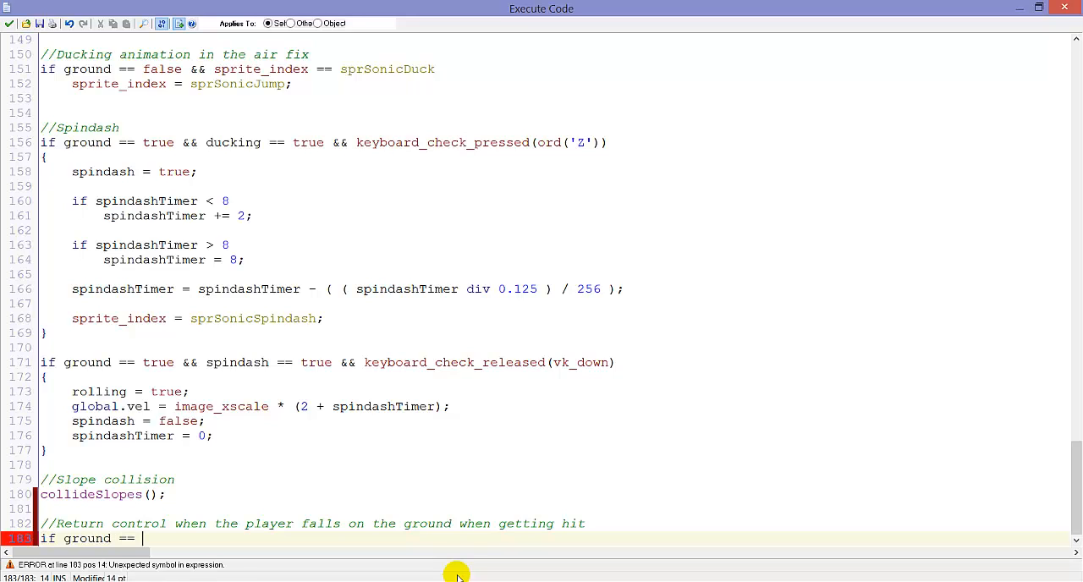
type("true && sor")
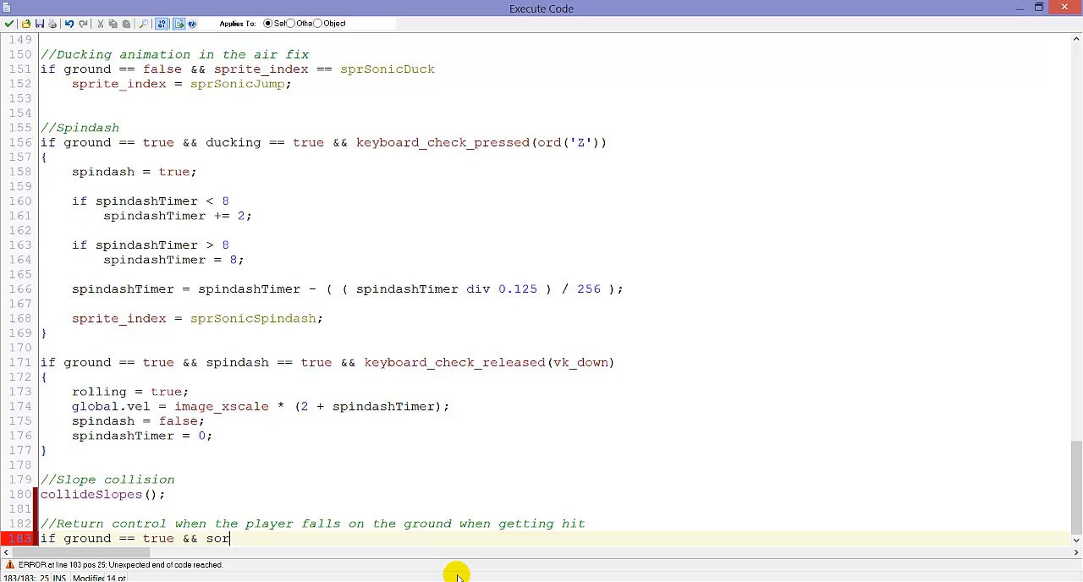
type("prite_index == sprSonic")
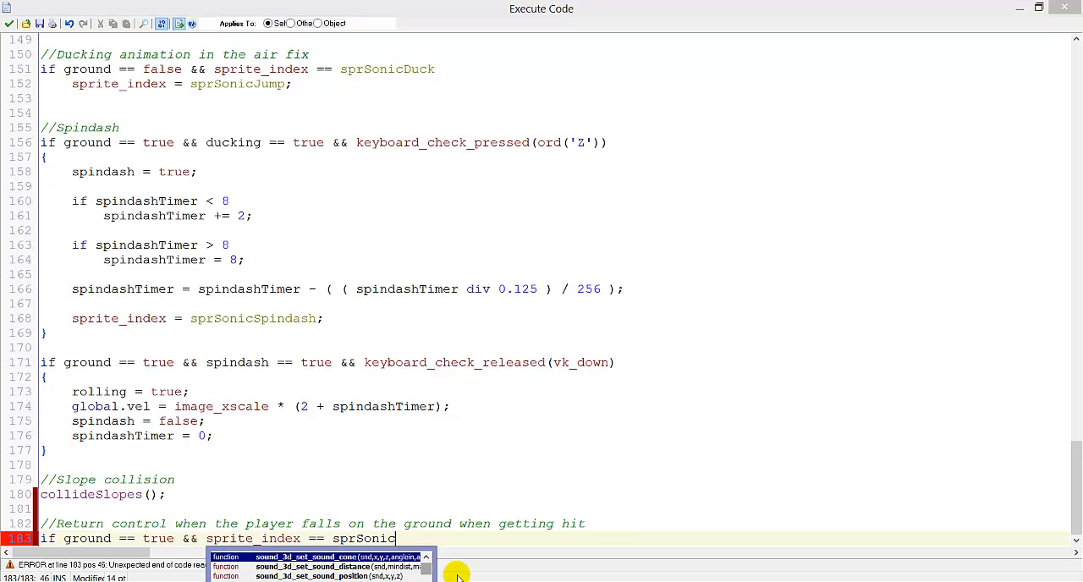
type("Hit")
type("{")
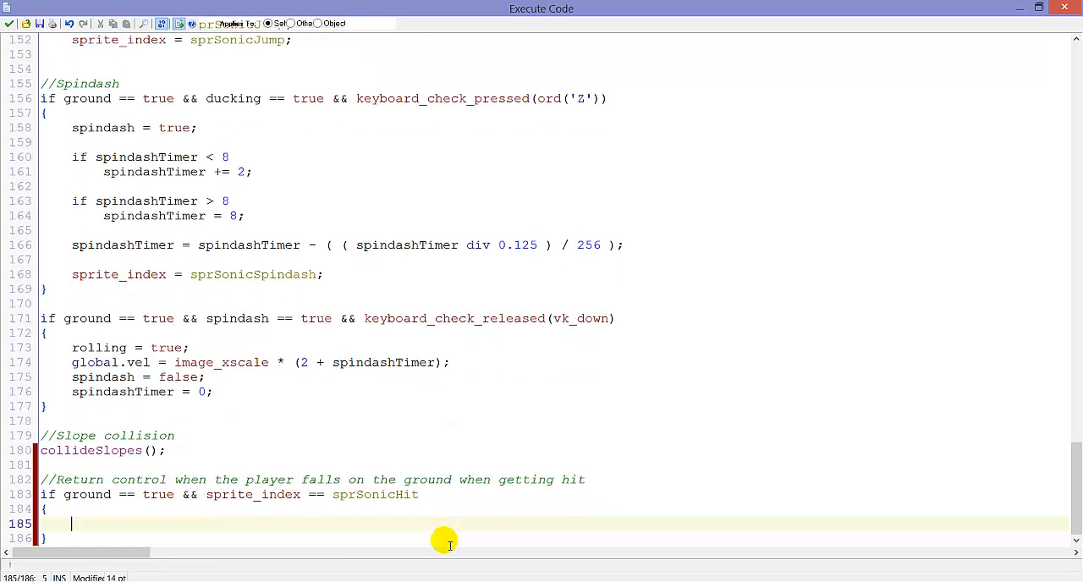
type("canMove")
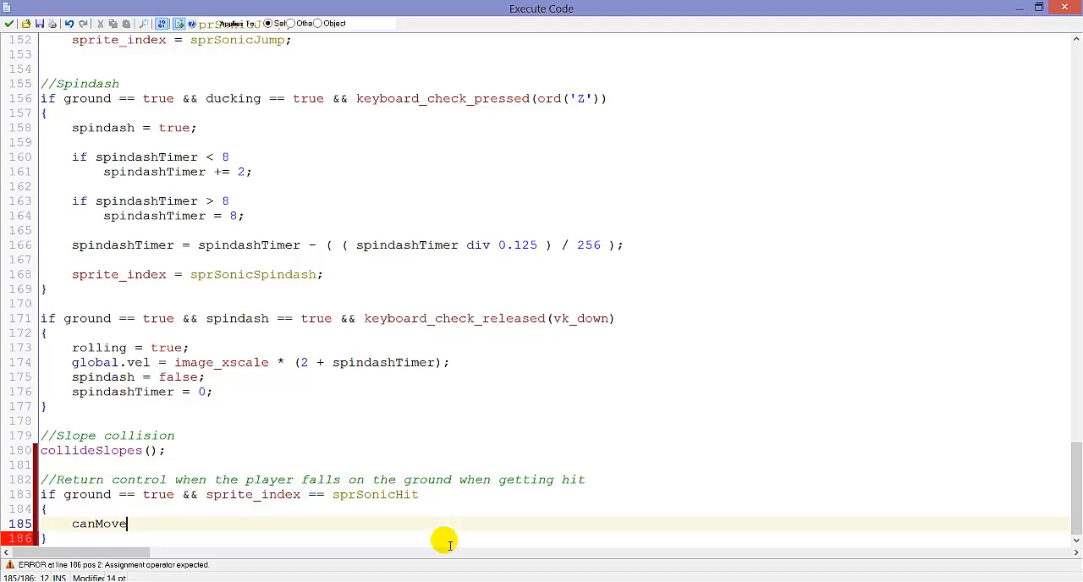
type("= true")
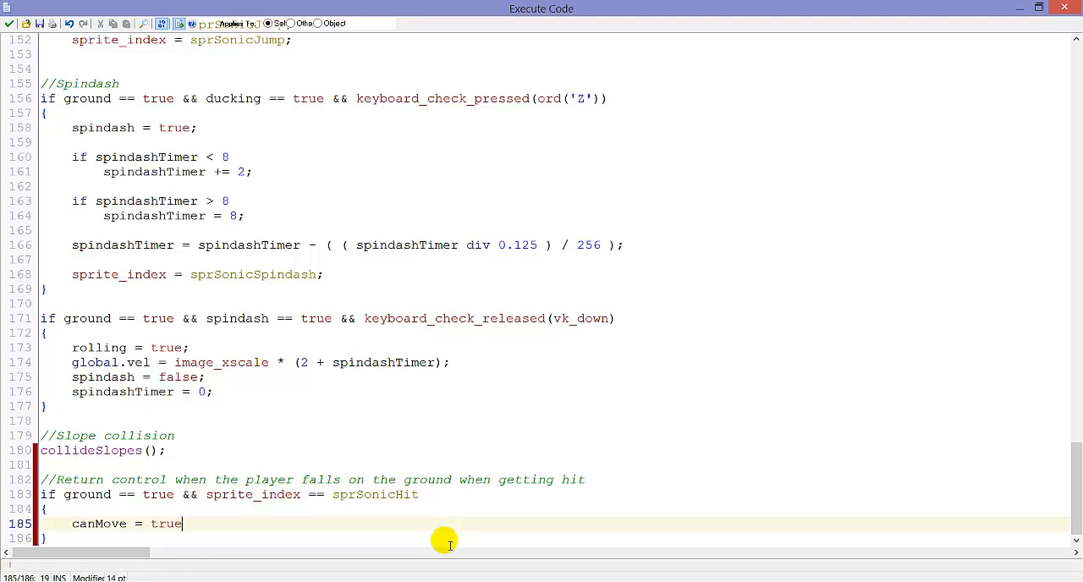
type("canSpriteCh")
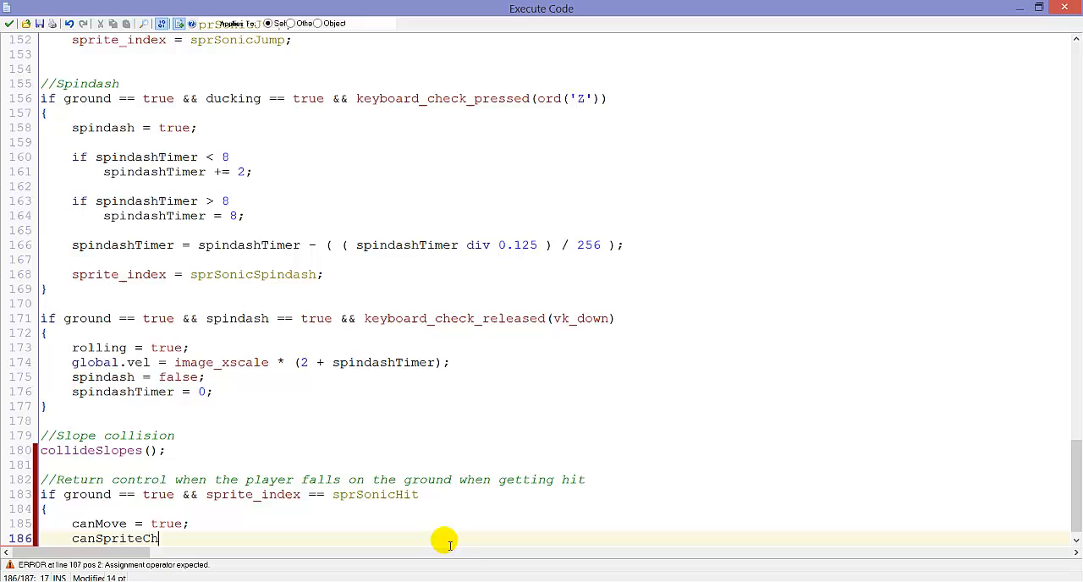
type("ange =")
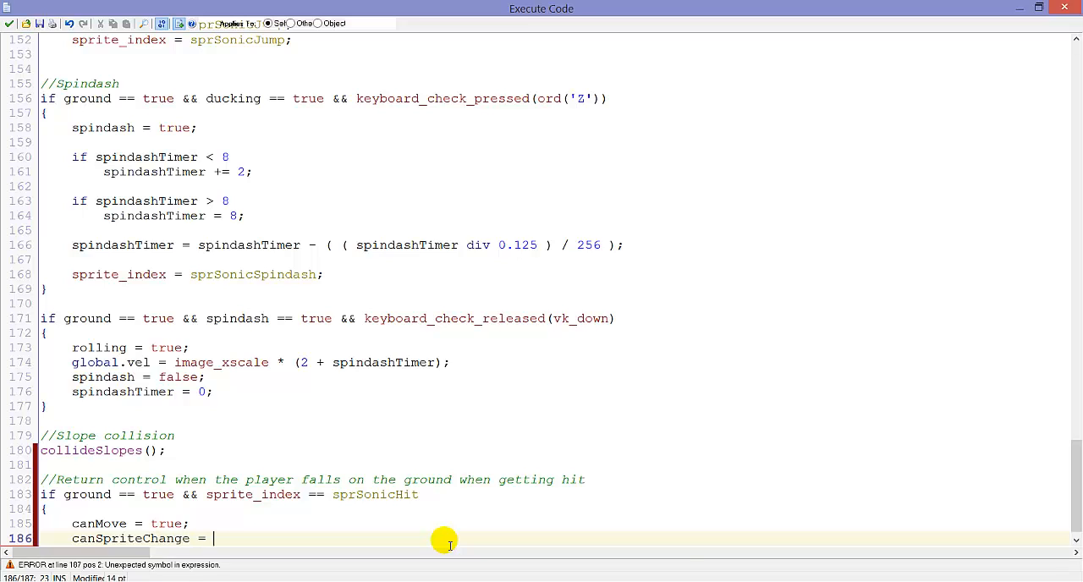
type("true;")
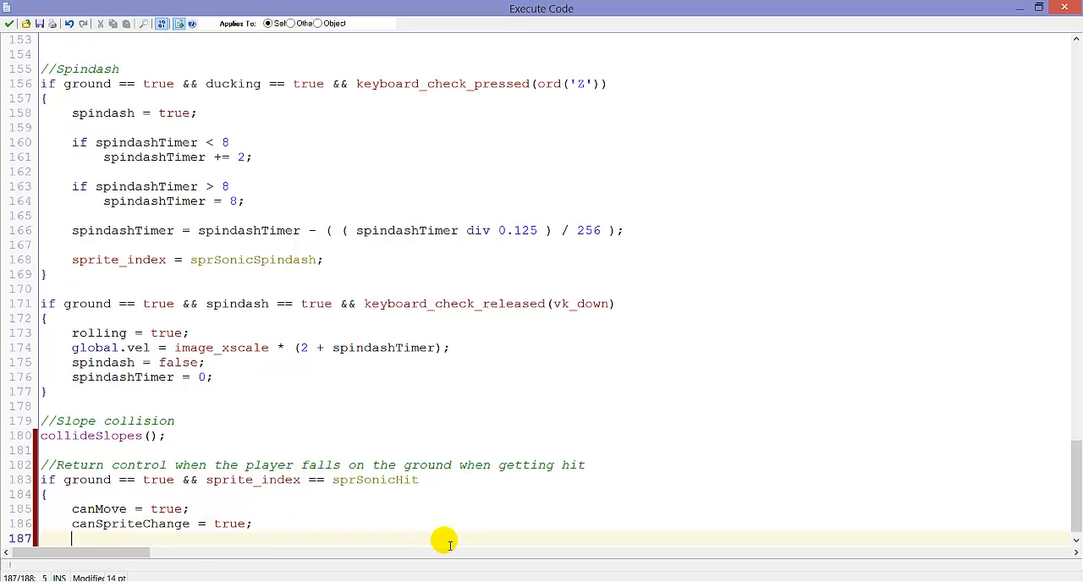
Step: Inside the block, set image_alpha to 0.5 and alarm[0] to 90
type("image_alpha = 0.5;")
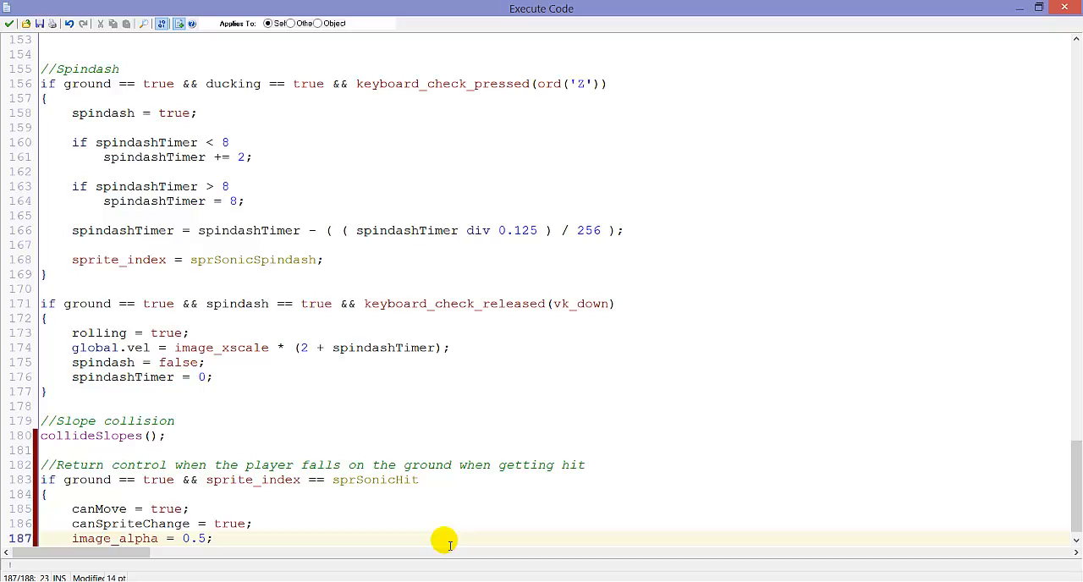
type("alarm[0] =")
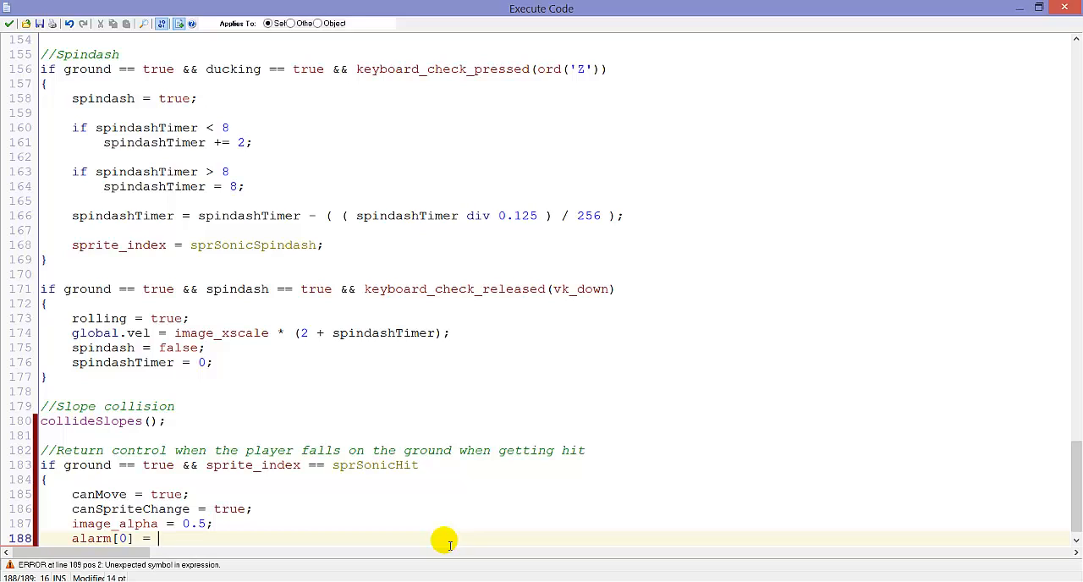
type("90;")
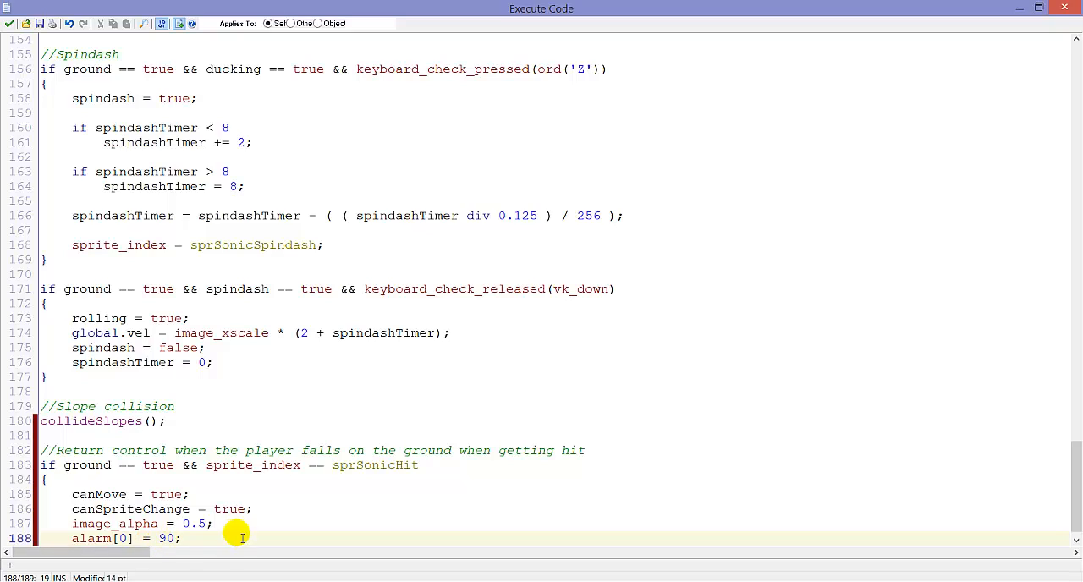
mouse_move(179, 542)
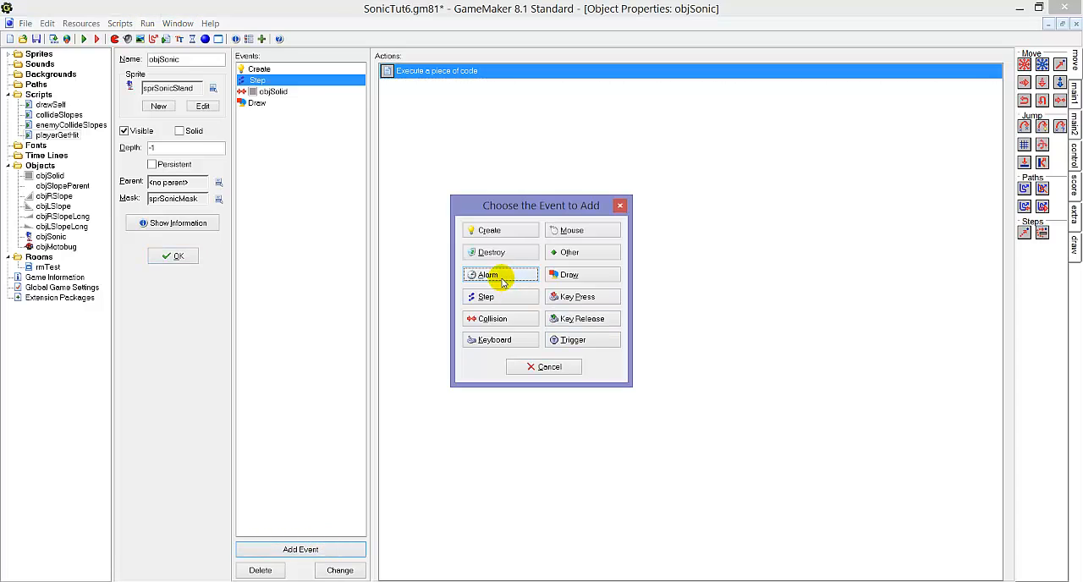
Step: Add an Alarm 0 event to objSonic with code 'canHit = true; image_alpha = 1;' and confirm it
left_click(489, 274)
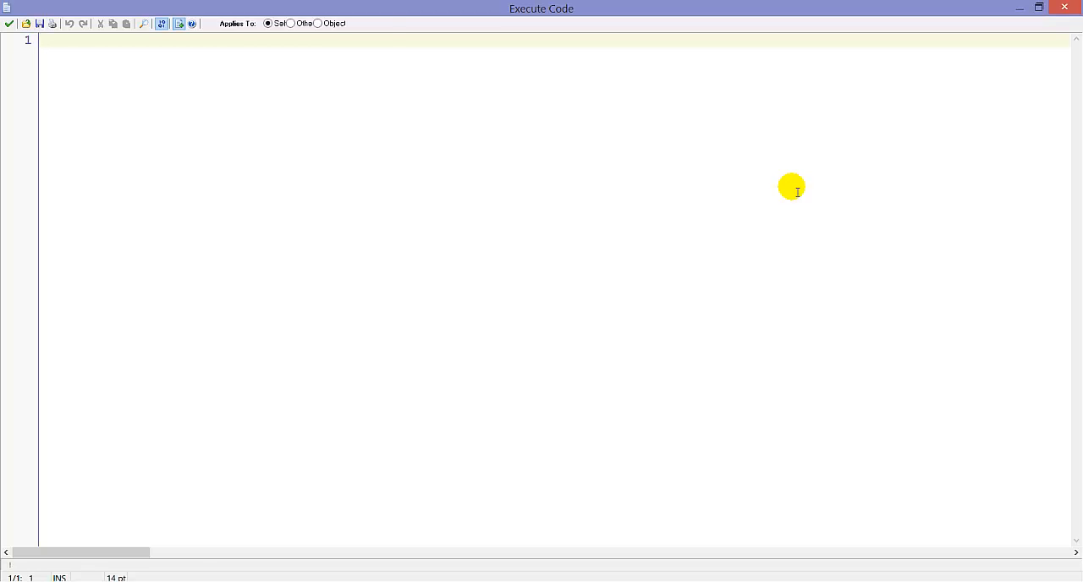
type("canHit = true;")
type("image_")
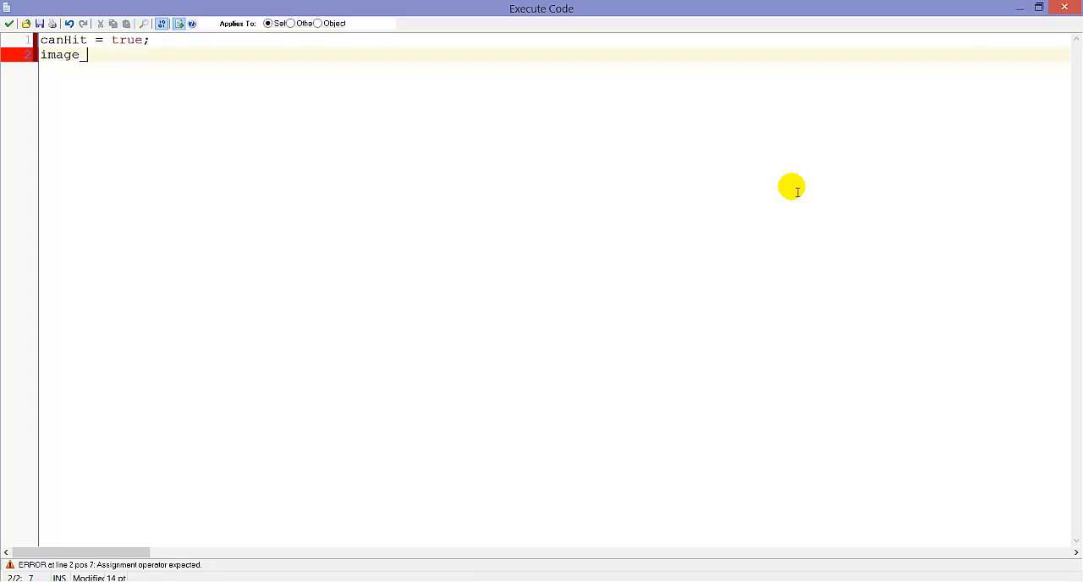
type("alpha = 1")
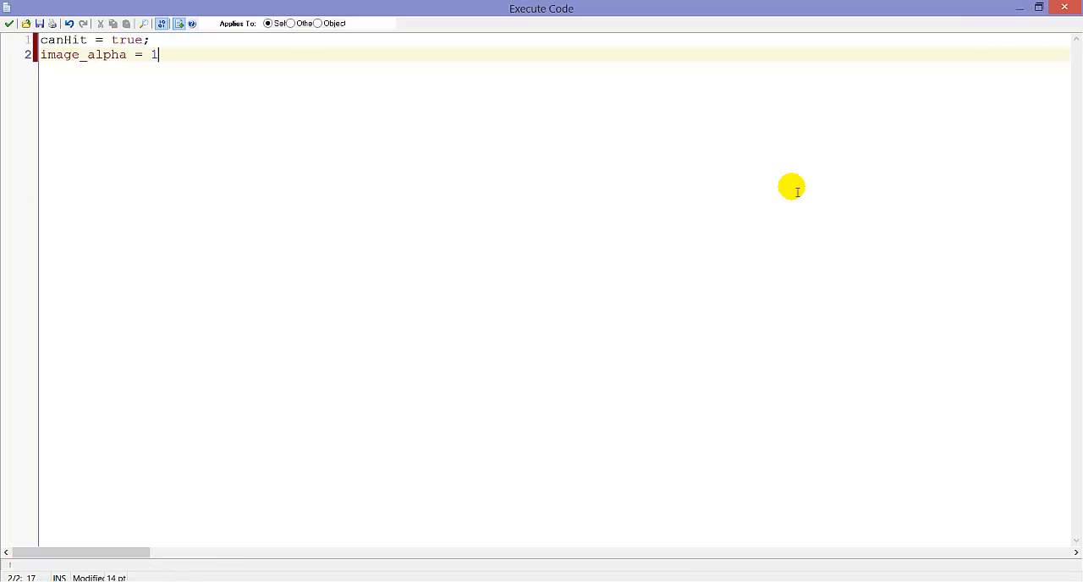
type(";")
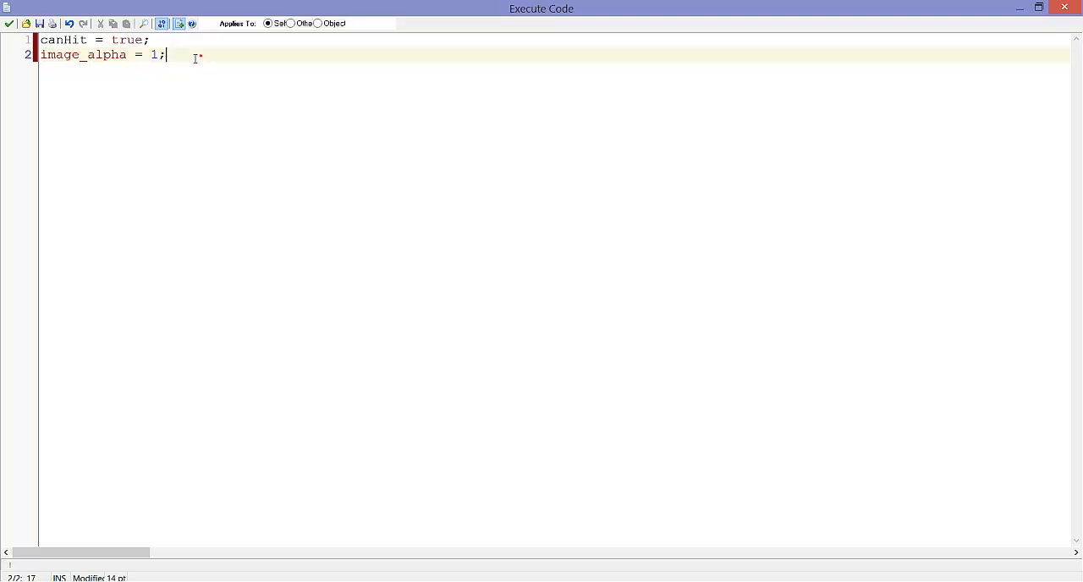
left_click(8, 24)
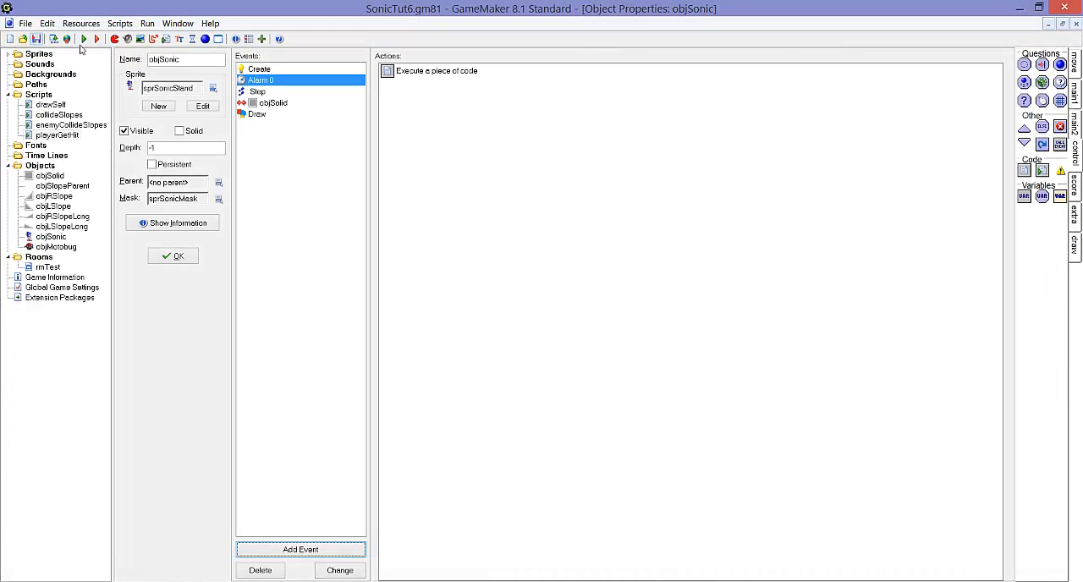
Step: Reopen objSonic's Step code and add 'global.vel = 0;' inside the sprSonicHit hit-landing block
left_click(83, 39)
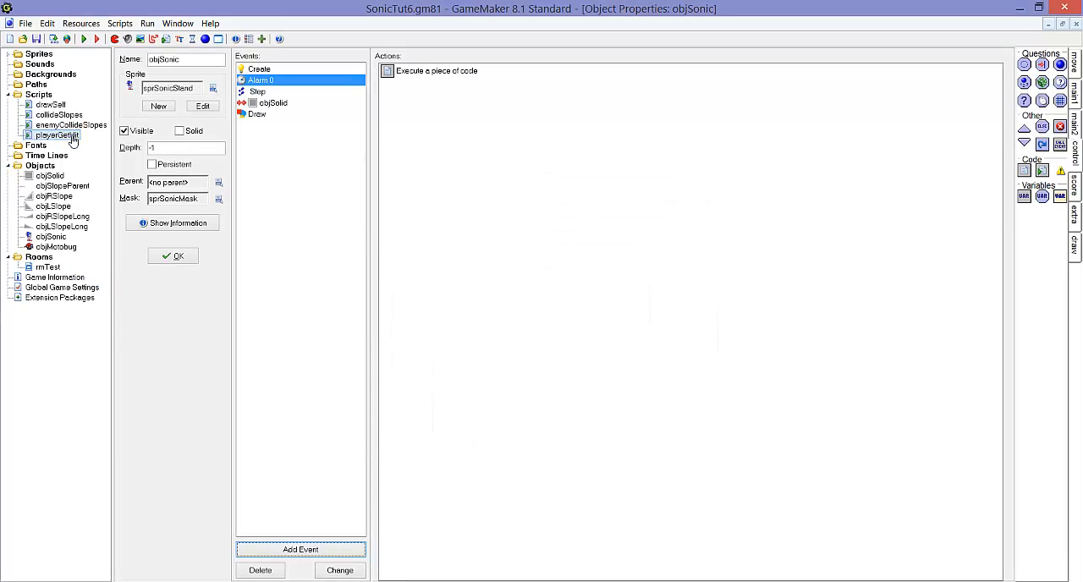
double_click(58, 136)
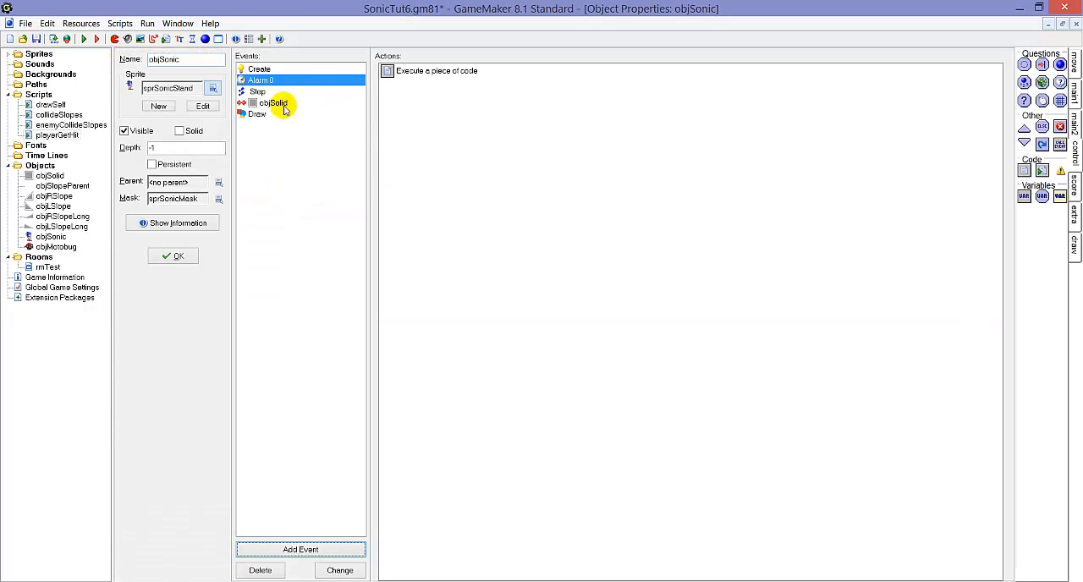
double_click(437, 71)
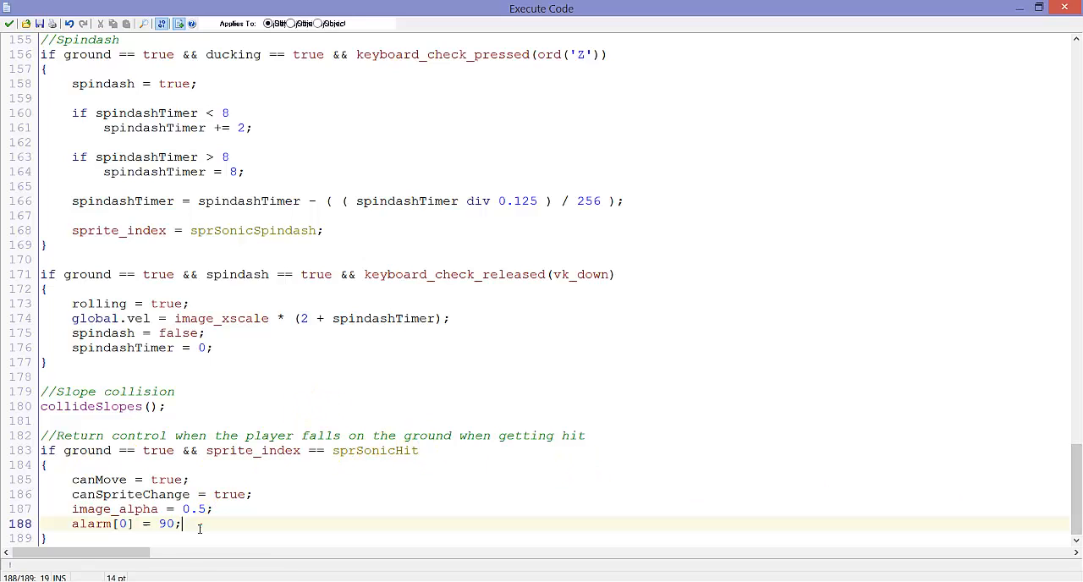
type("global.")
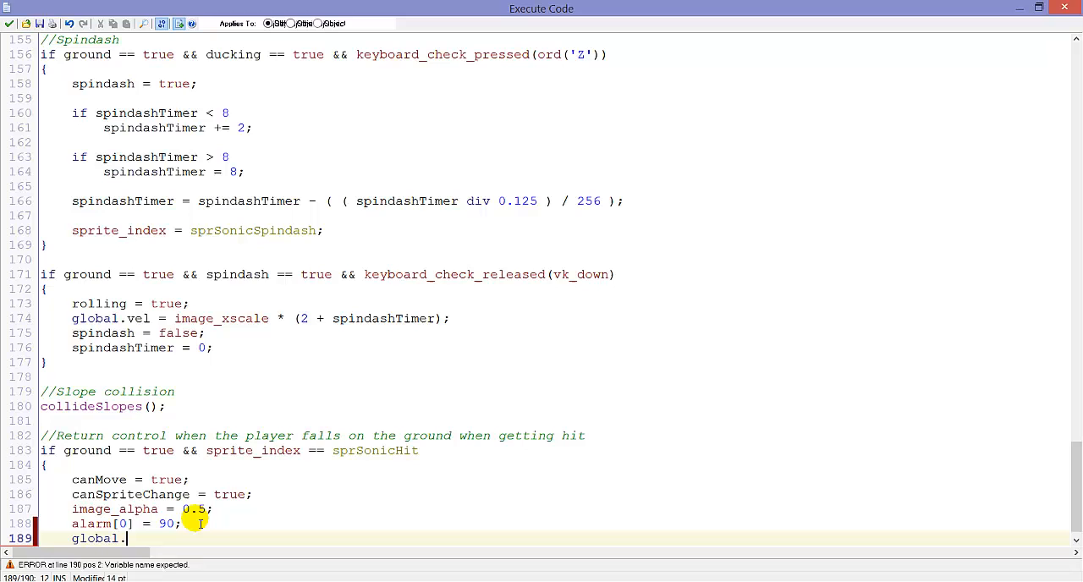
type("vel = 0;")
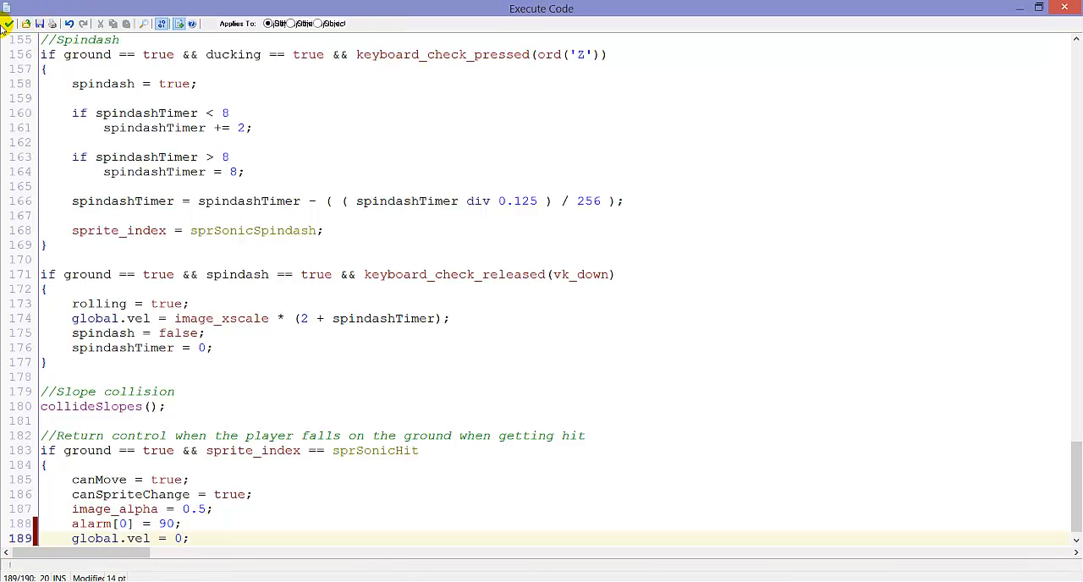